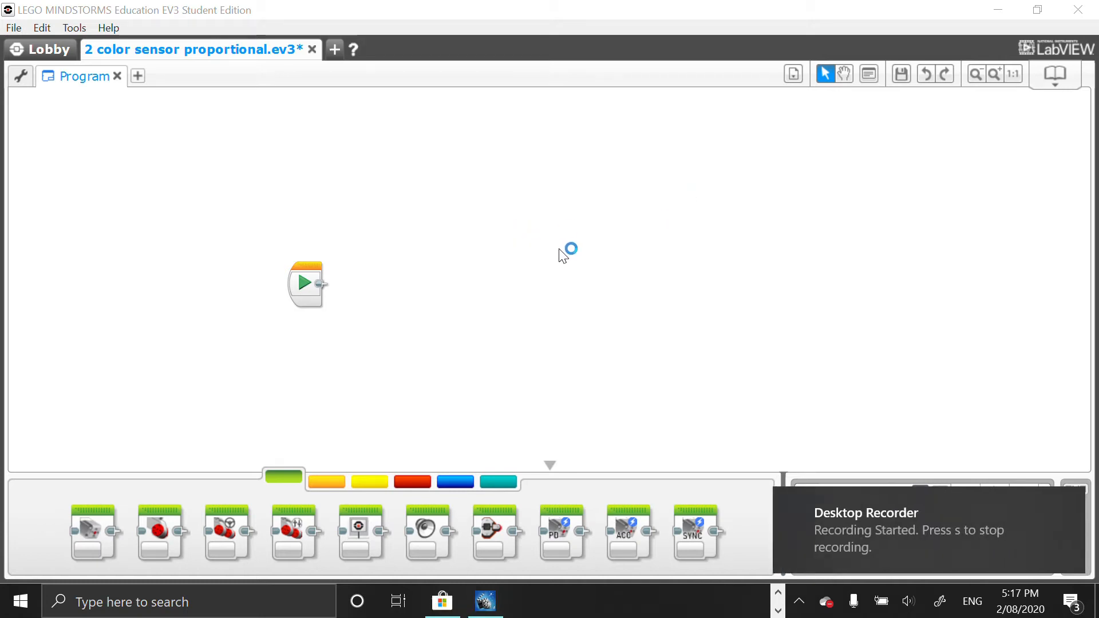
{"action": "mouse_move", "coordinate": [495, 314]}
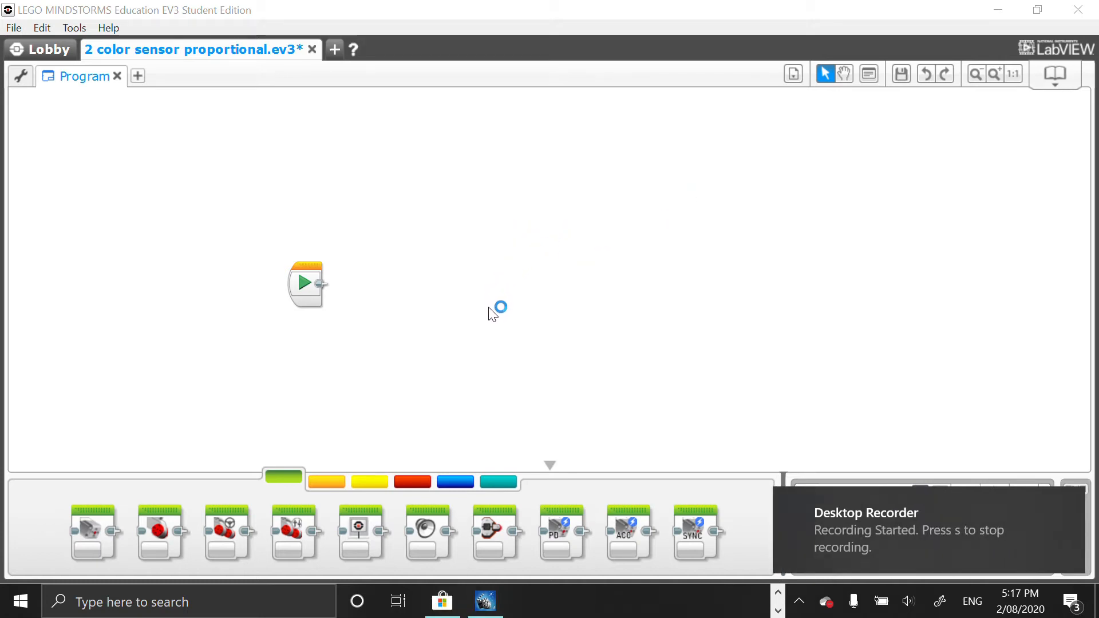
{"action": "mouse_move", "coordinate": [522, 297]}
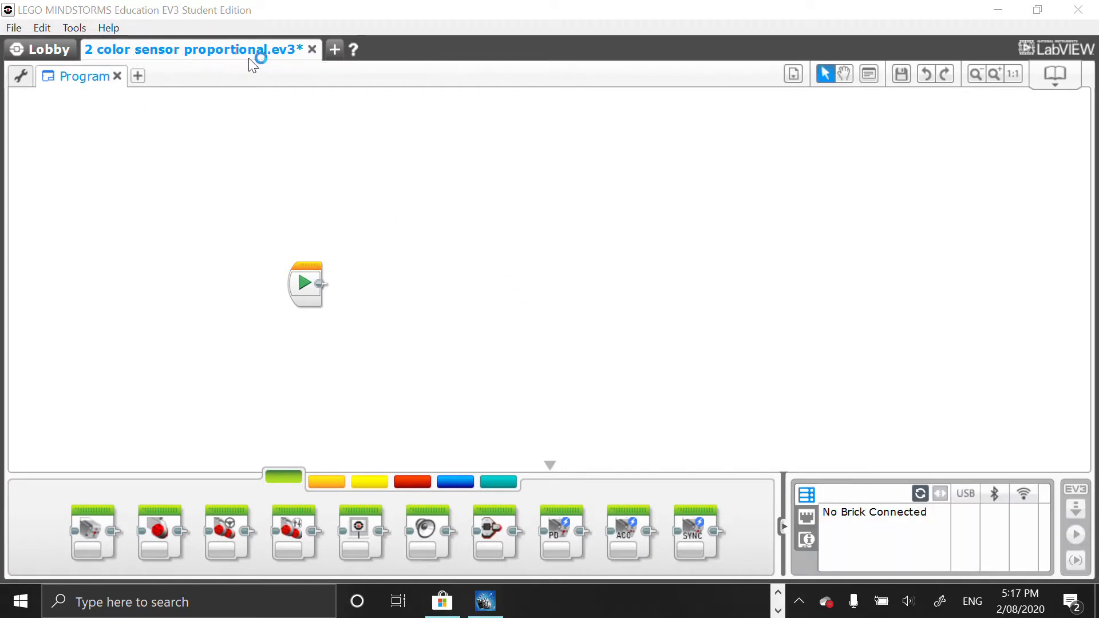
{"action": "mouse_move", "coordinate": [413, 266]}
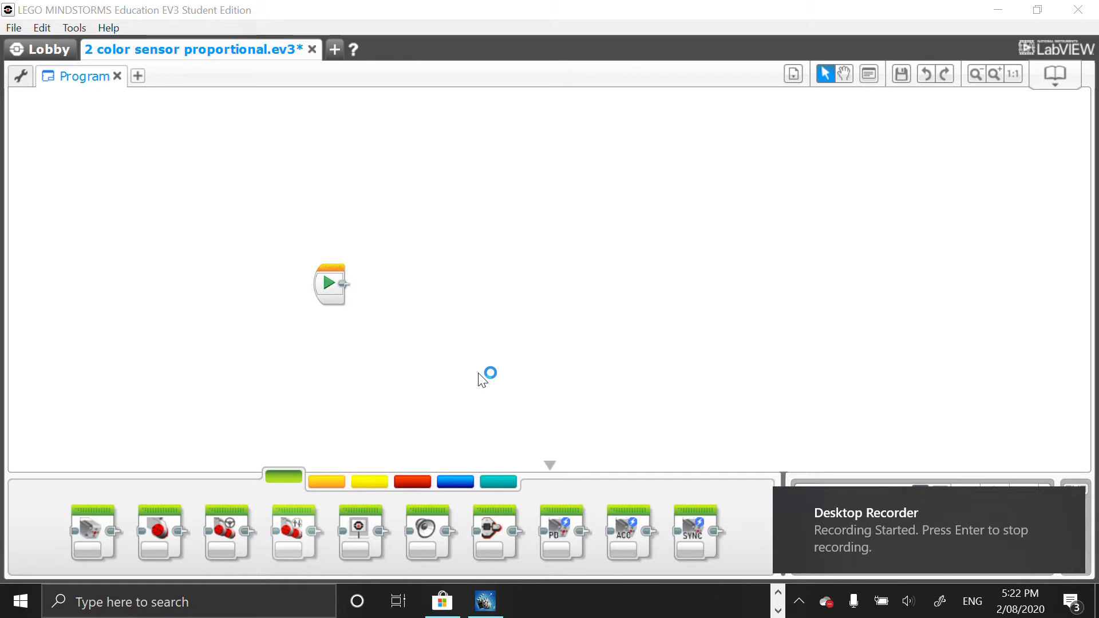
{"action": "mouse_move", "coordinate": [442, 368]}
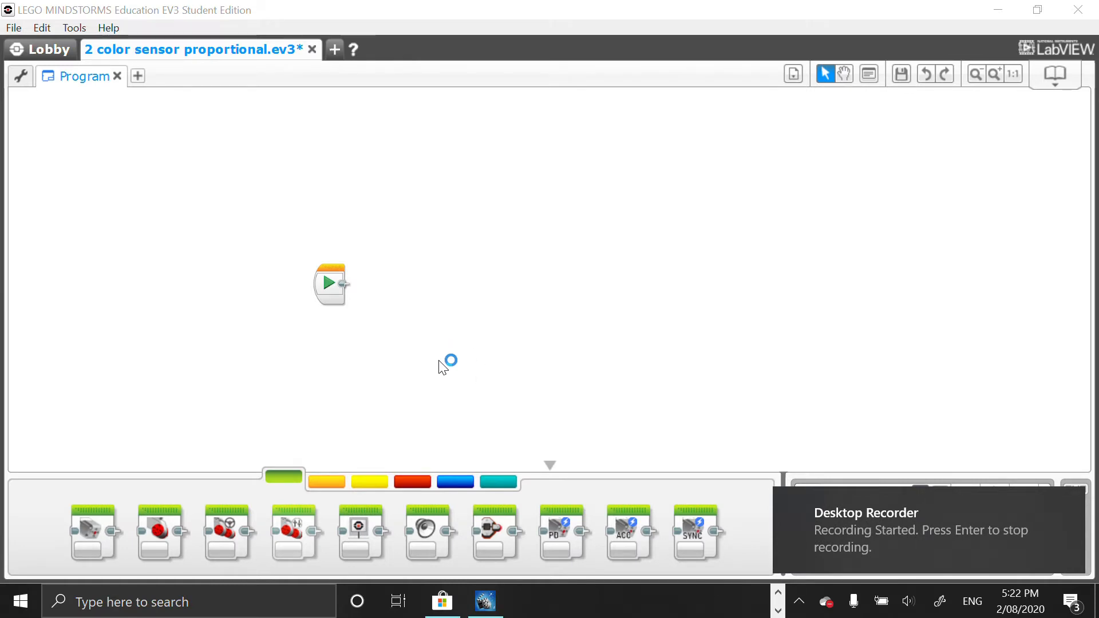
Place a Loop block after Start and set its exit mode to Time Indicator
{"action": "left_click", "coordinate": [327, 482]}
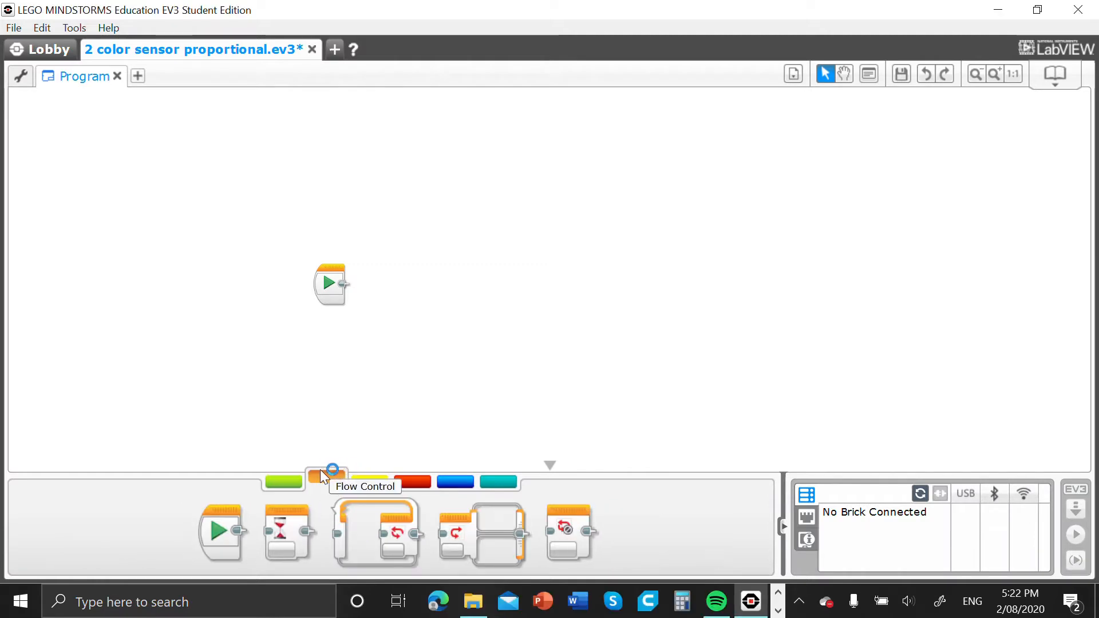
{"action": "left_click_drag", "start_coordinate": [326, 482], "coordinate": [407, 291]}
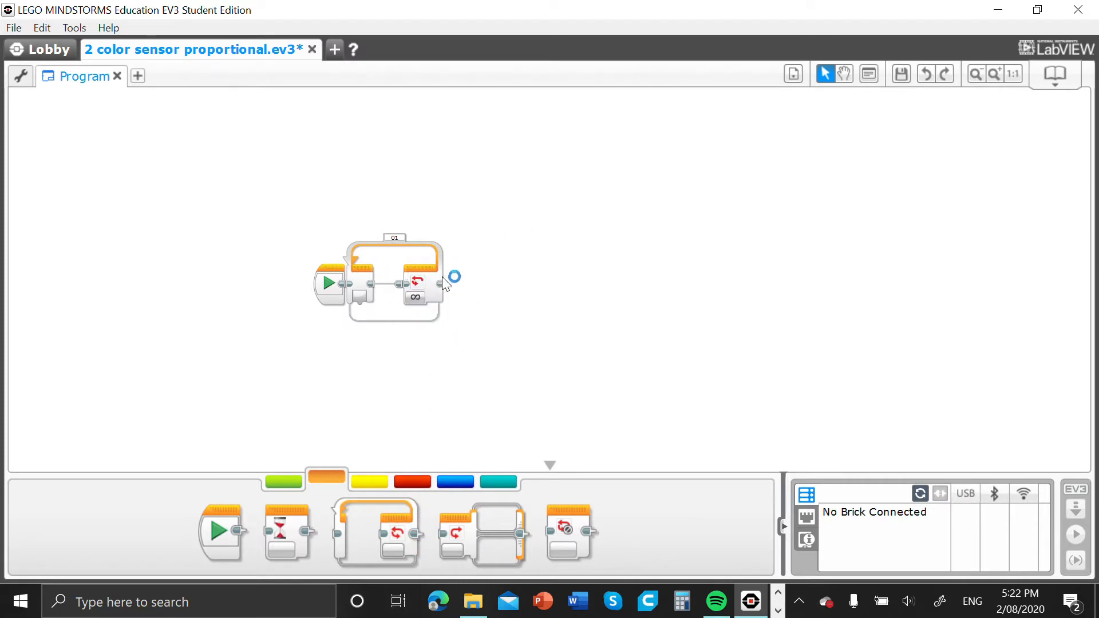
{"action": "left_click", "coordinate": [415, 296]}
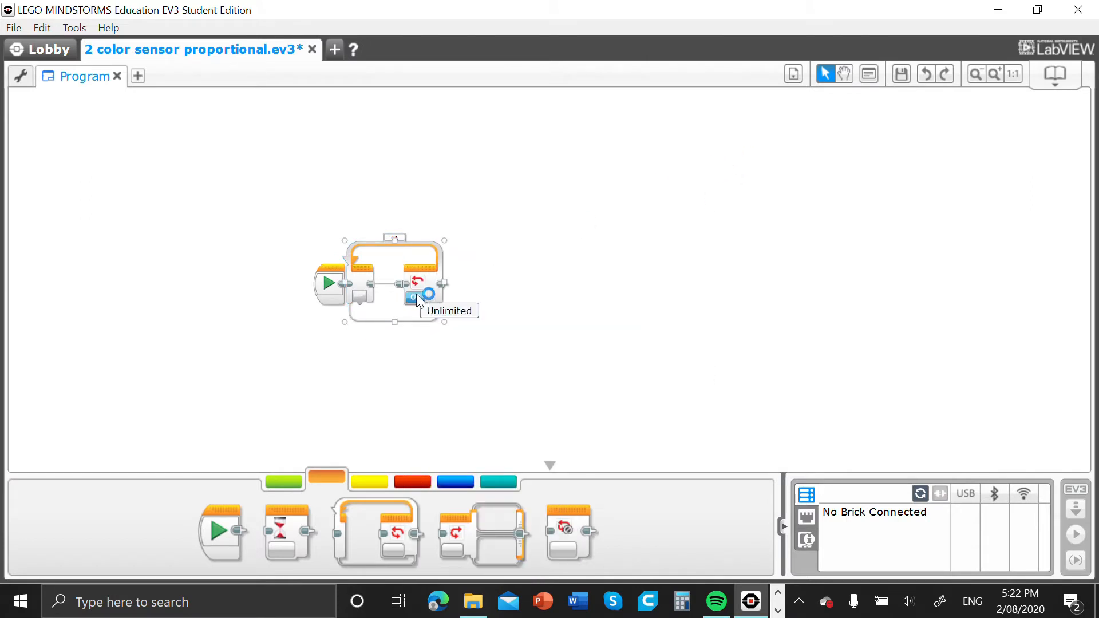
{"action": "left_click", "coordinate": [426, 294]}
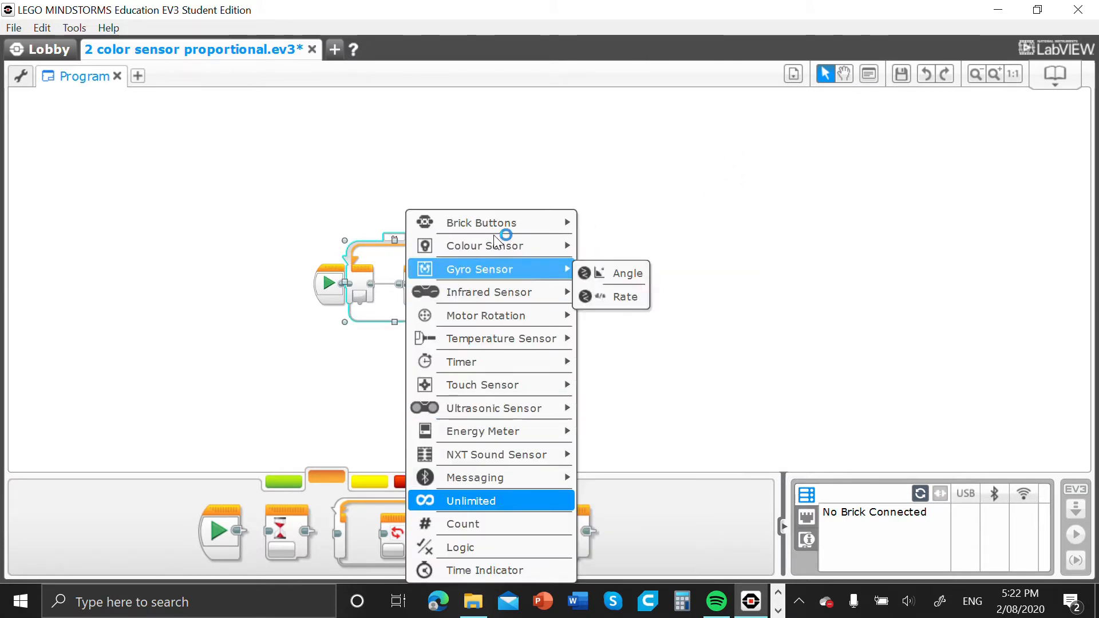
{"action": "mouse_move", "coordinate": [482, 431]}
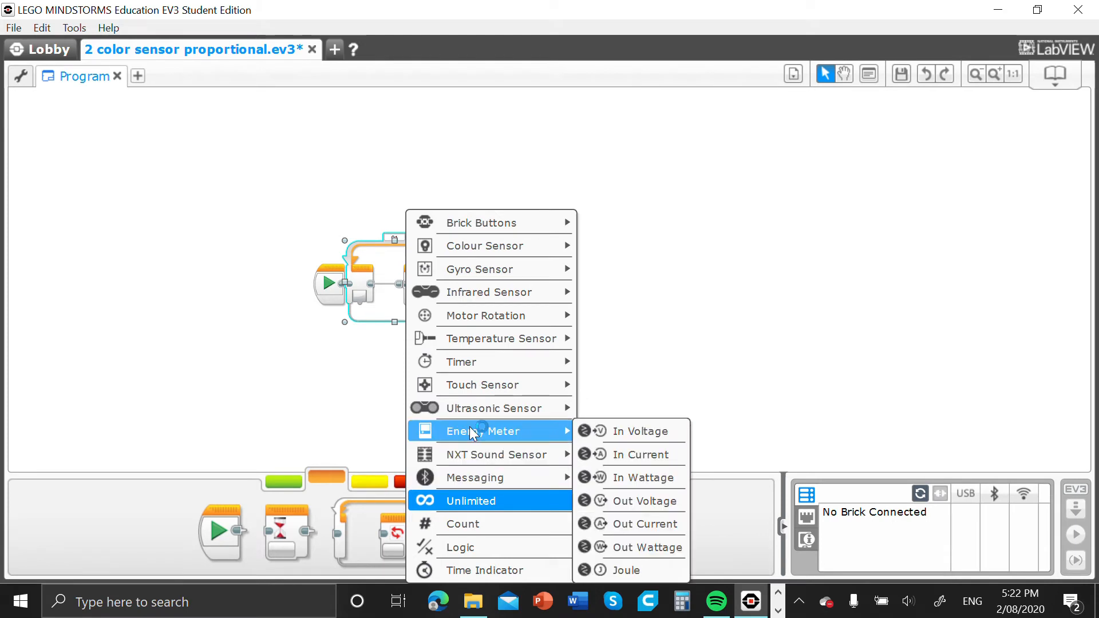
{"action": "mouse_move", "coordinate": [460, 547]}
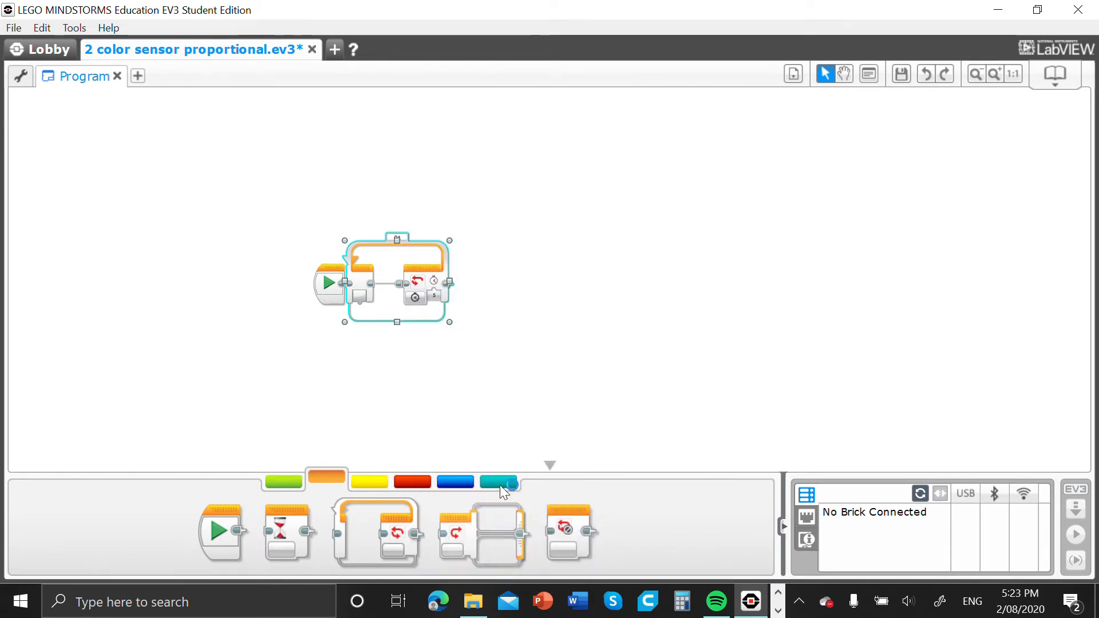
{"action": "mouse_move", "coordinate": [423, 298]}
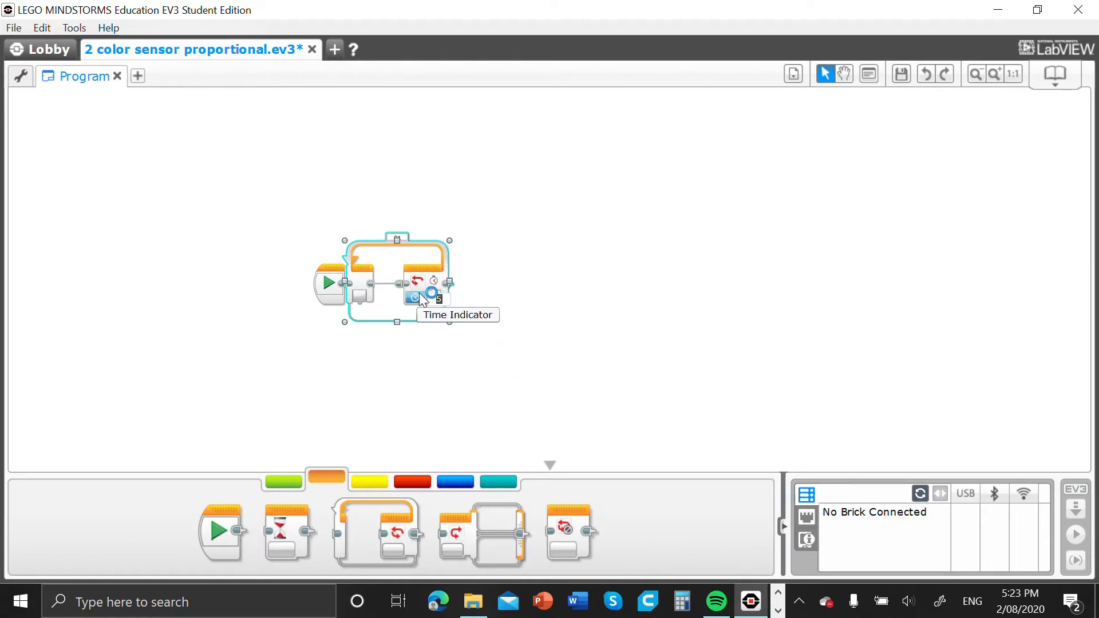
{"action": "left_click", "coordinate": [575, 339]}
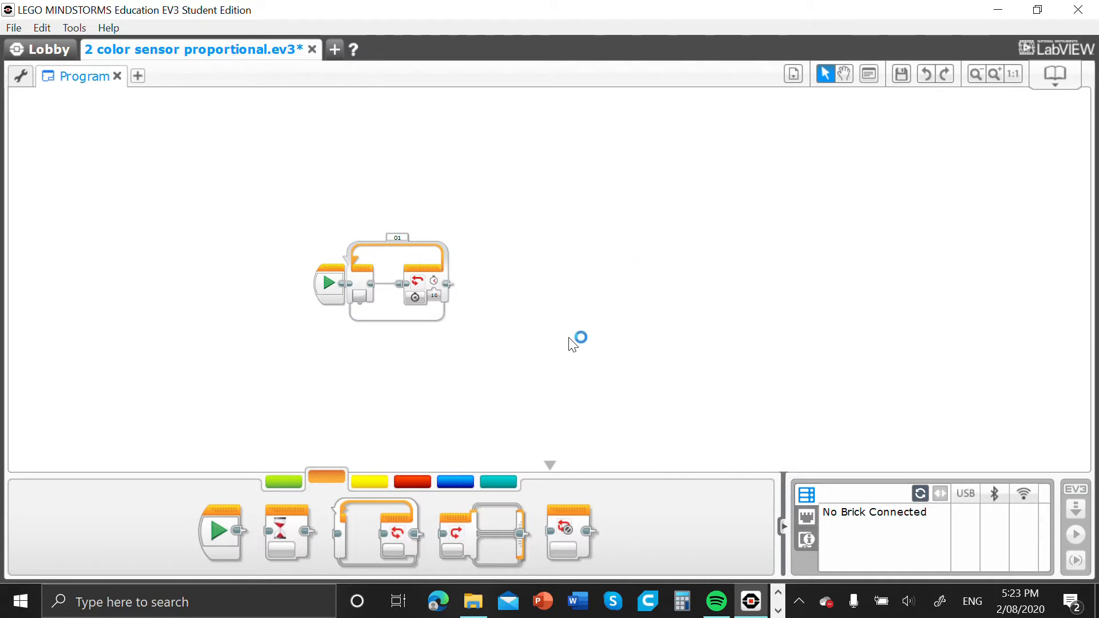
{"action": "mouse_move", "coordinate": [449, 466]}
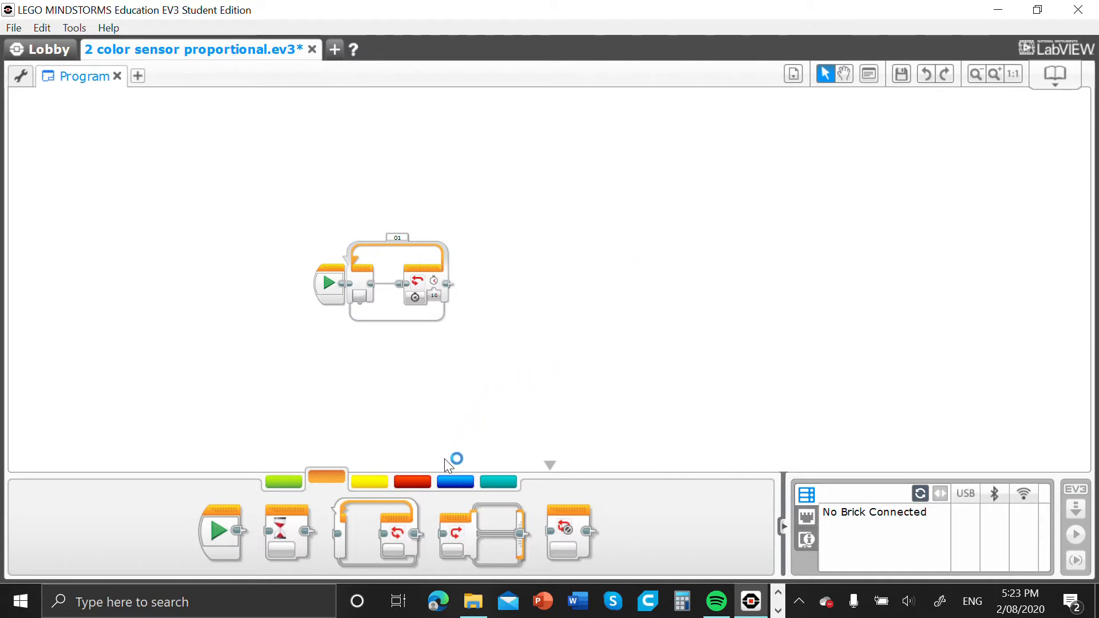
{"action": "mouse_move", "coordinate": [467, 544]}
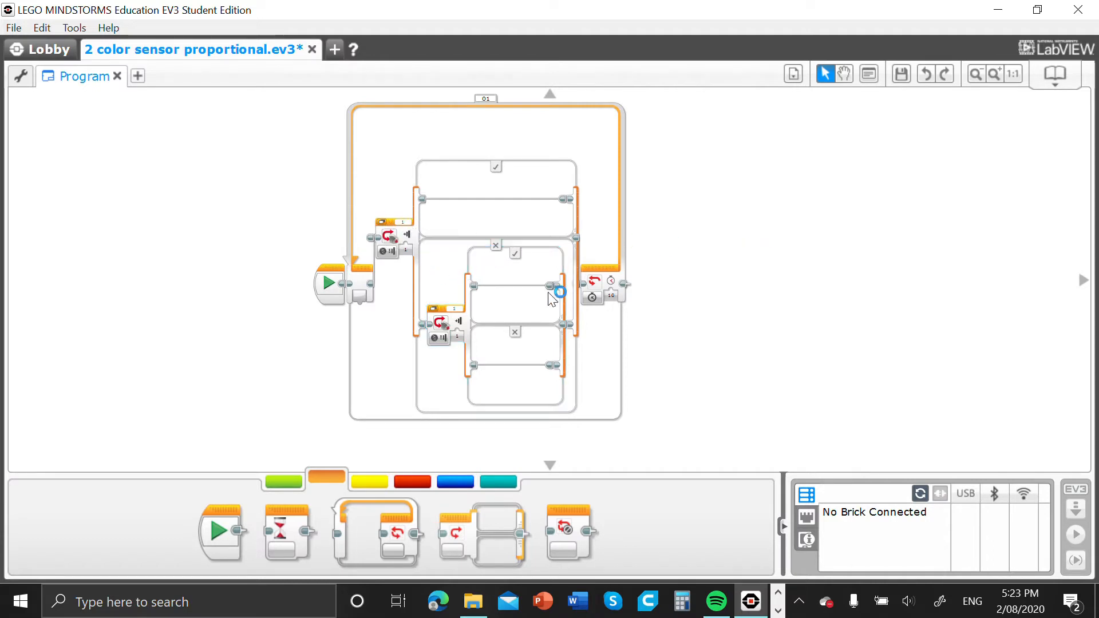
{"action": "mouse_move", "coordinate": [396, 264]}
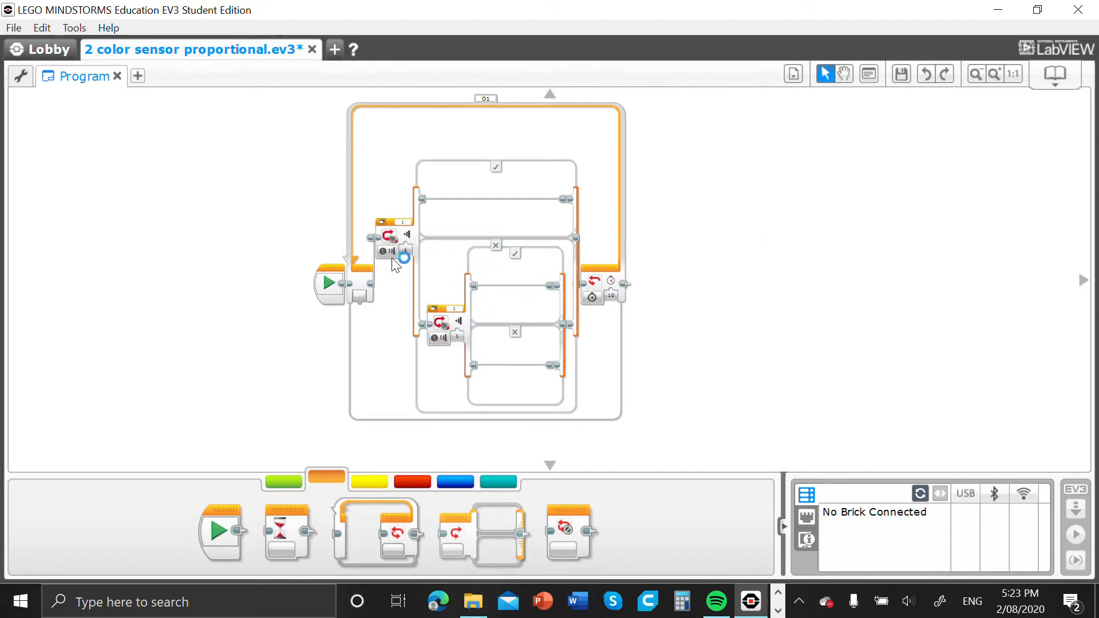
{"action": "mouse_move", "coordinate": [391, 250]}
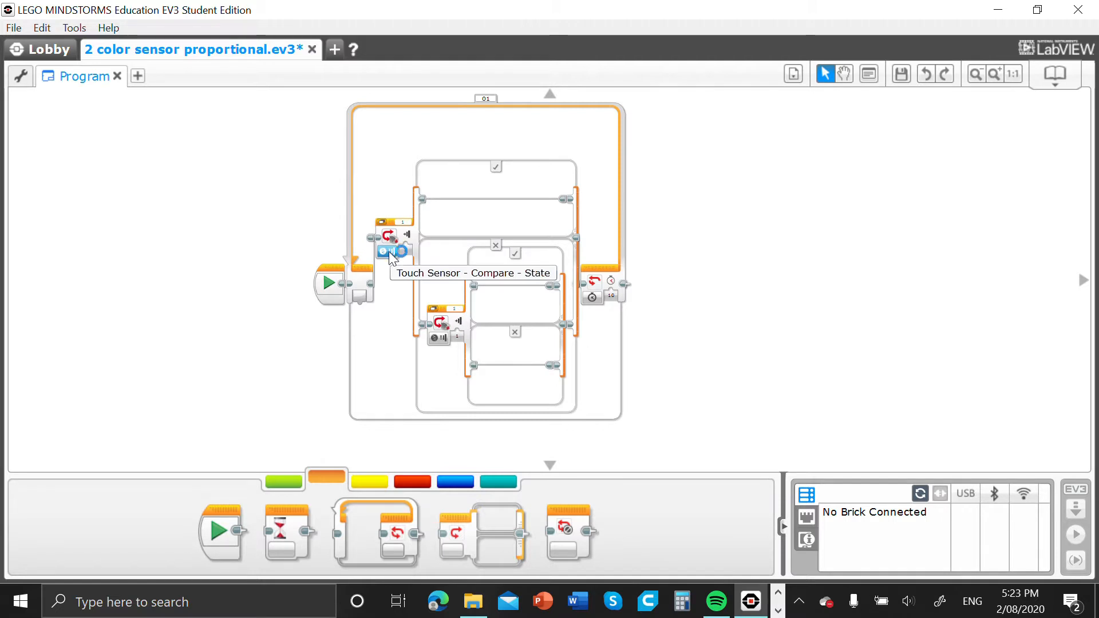
Set both switches to Colour Sensor > Compare > Reflected Light Intensity
{"action": "right_click", "coordinate": [390, 251]}
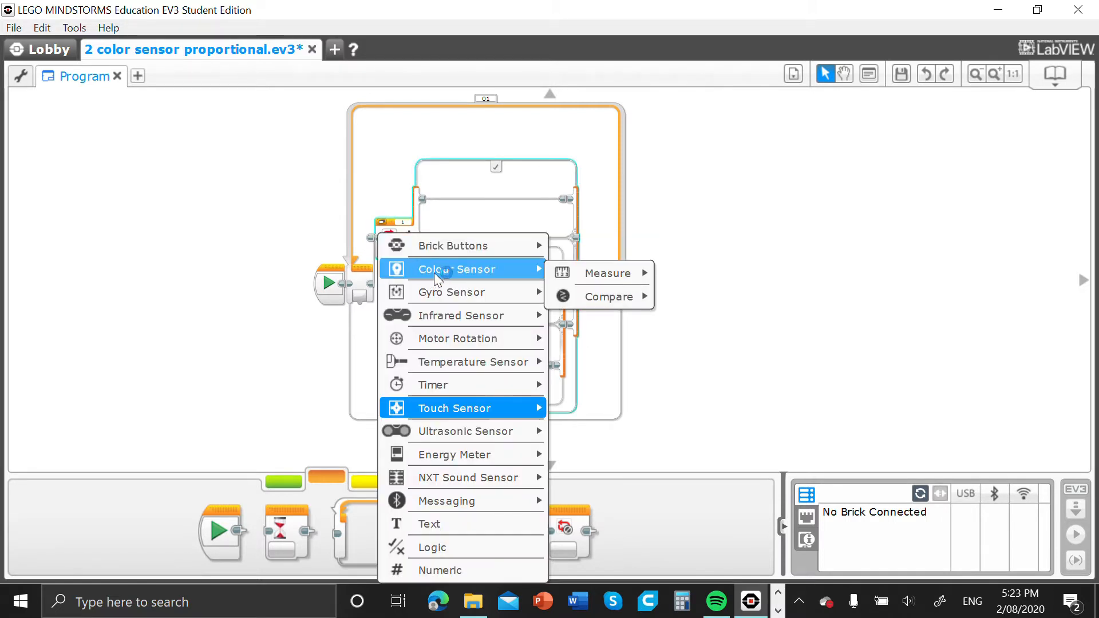
{"action": "mouse_move", "coordinate": [607, 272]}
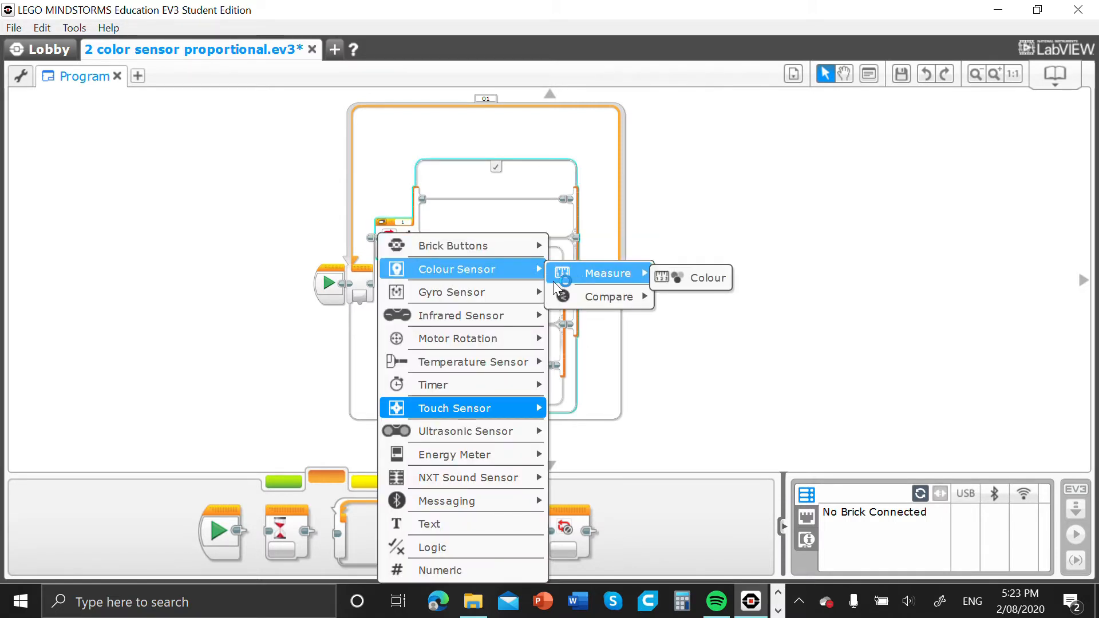
{"action": "mouse_move", "coordinate": [610, 297]}
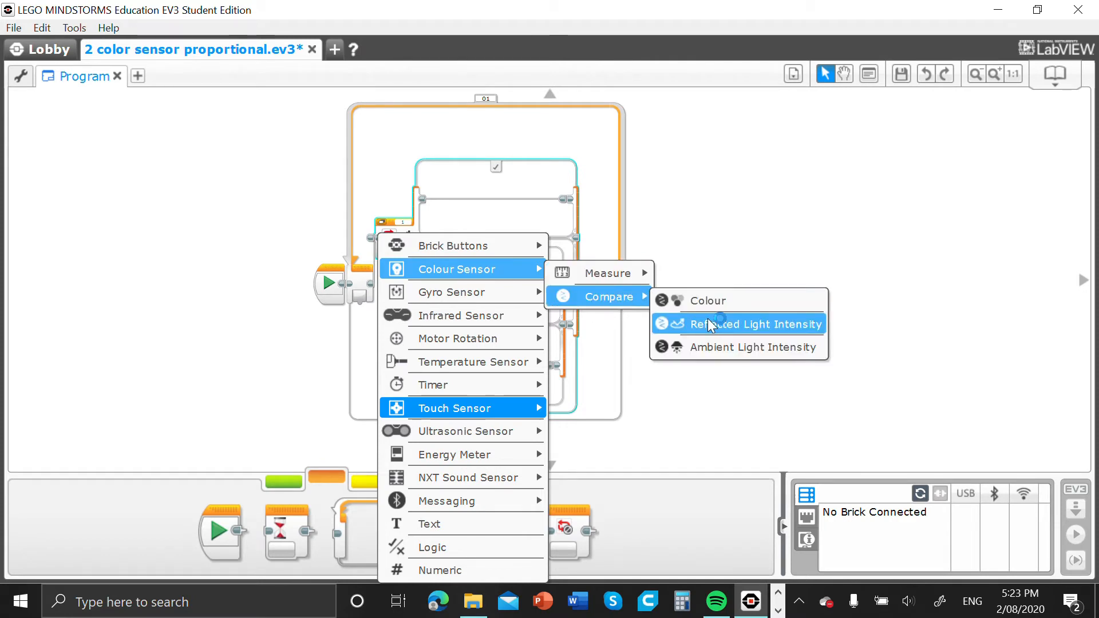
{"action": "left_click", "coordinate": [756, 324]}
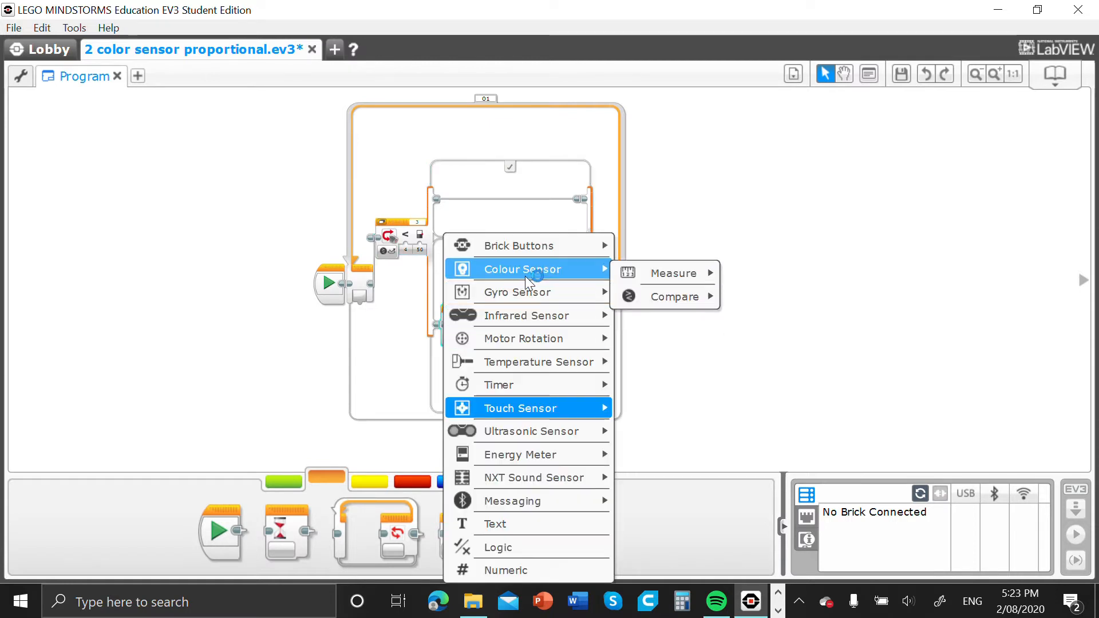
{"action": "mouse_move", "coordinate": [676, 295]}
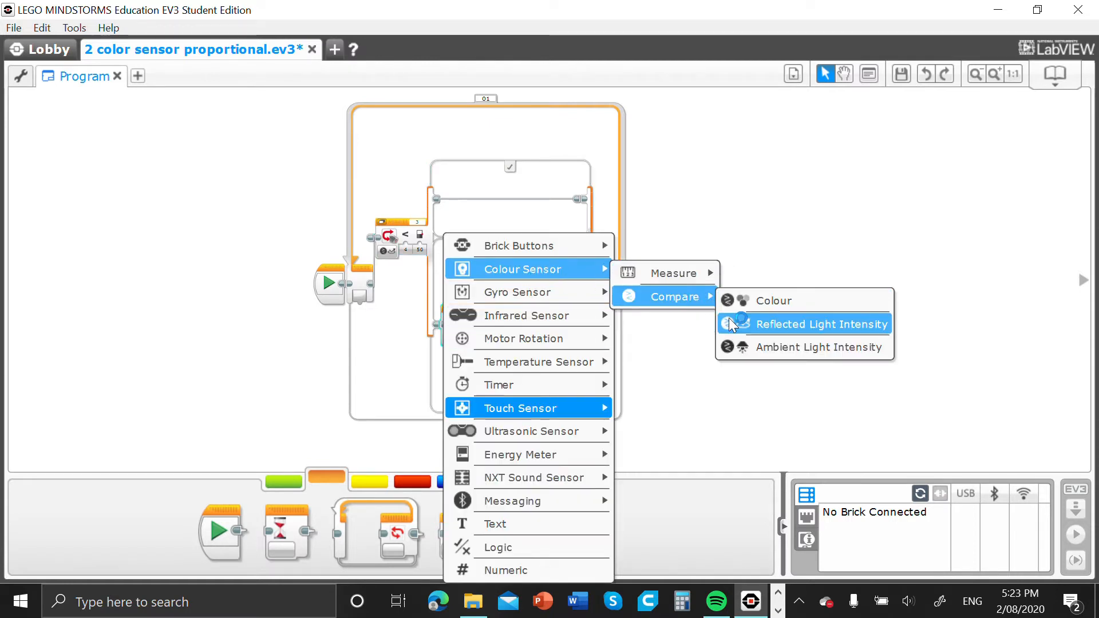
{"action": "left_click", "coordinate": [819, 323]}
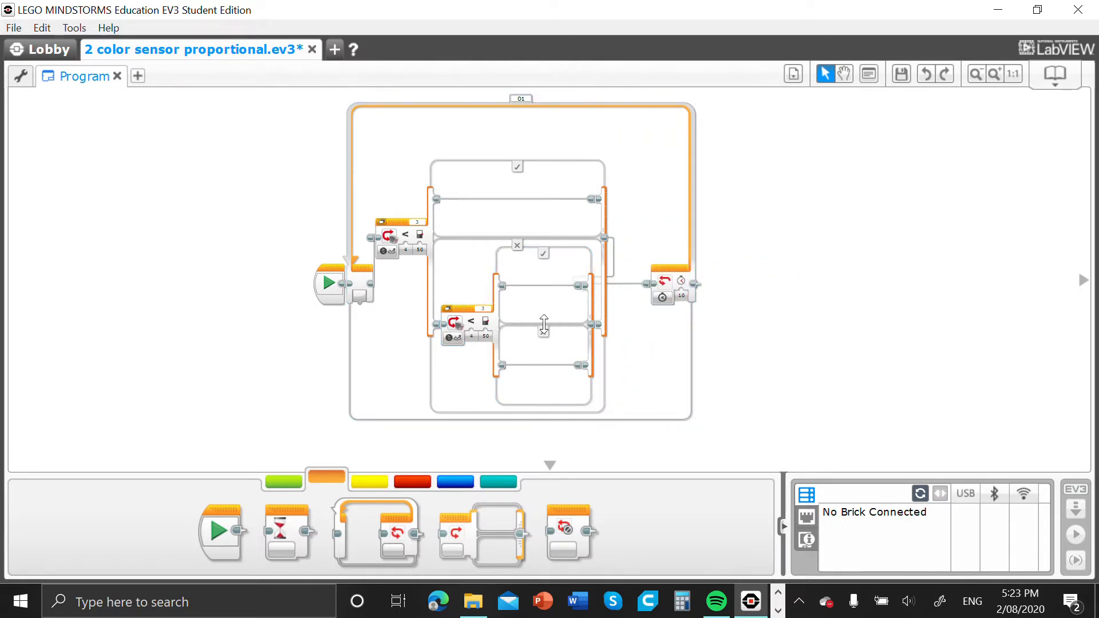
{"action": "mouse_move", "coordinate": [427, 207]}
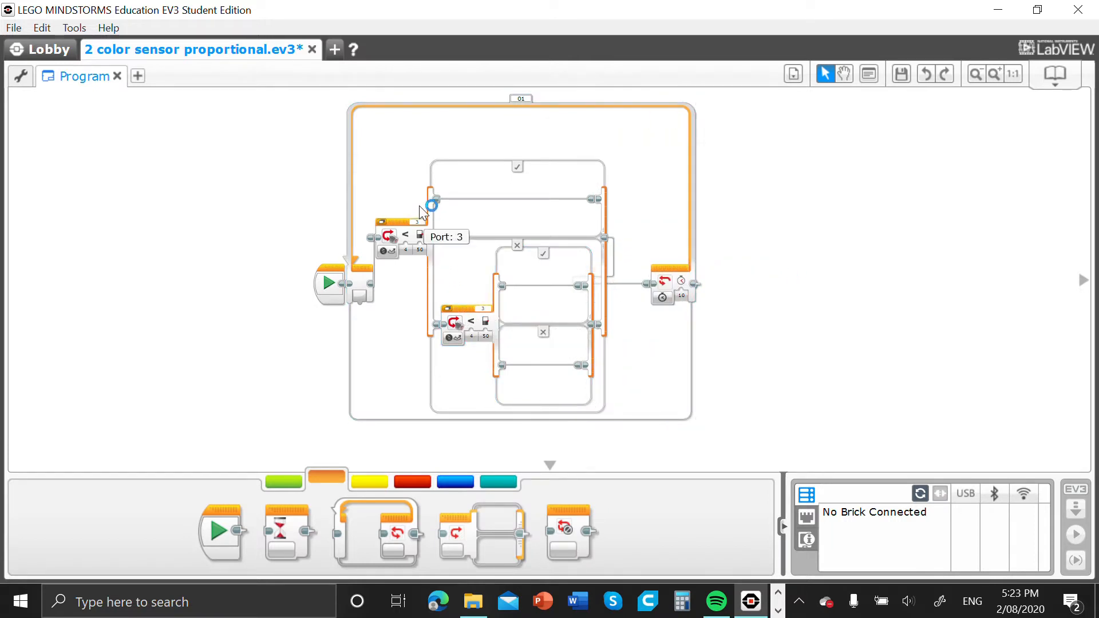
{"action": "mouse_move", "coordinate": [414, 228]}
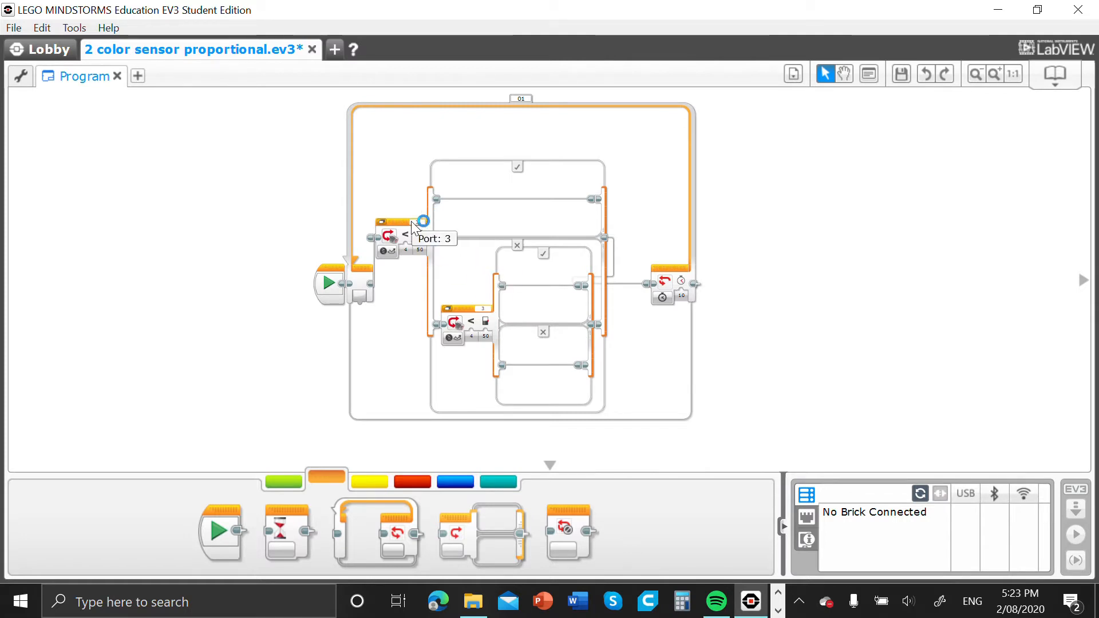
{"action": "mouse_move", "coordinate": [479, 312]}
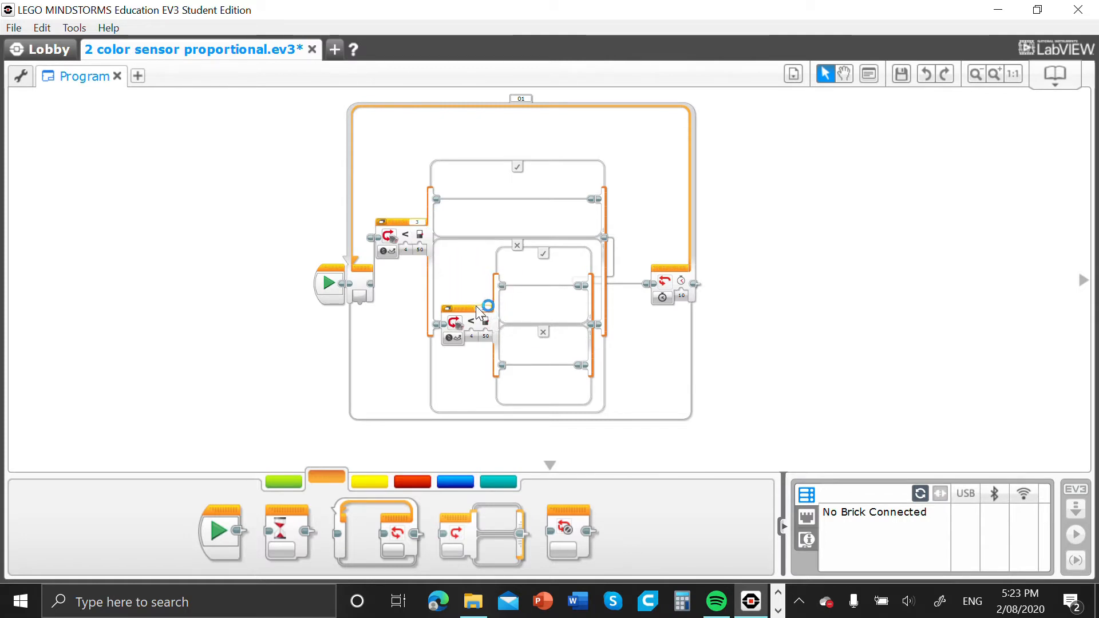
{"action": "mouse_move", "coordinate": [469, 316]}
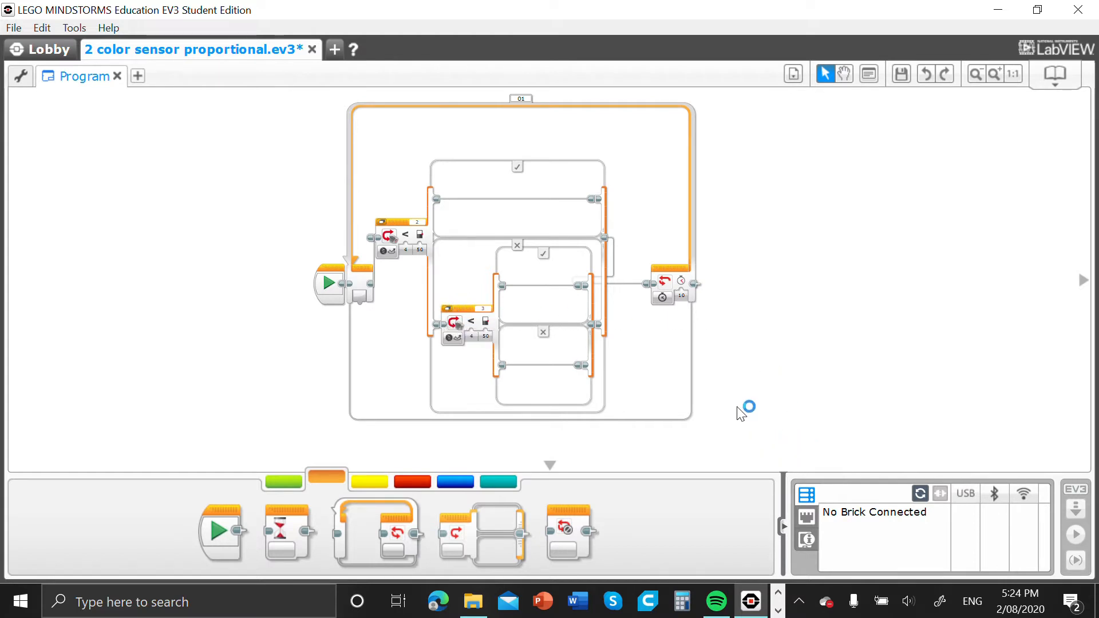
{"action": "mouse_move", "coordinate": [456, 393]}
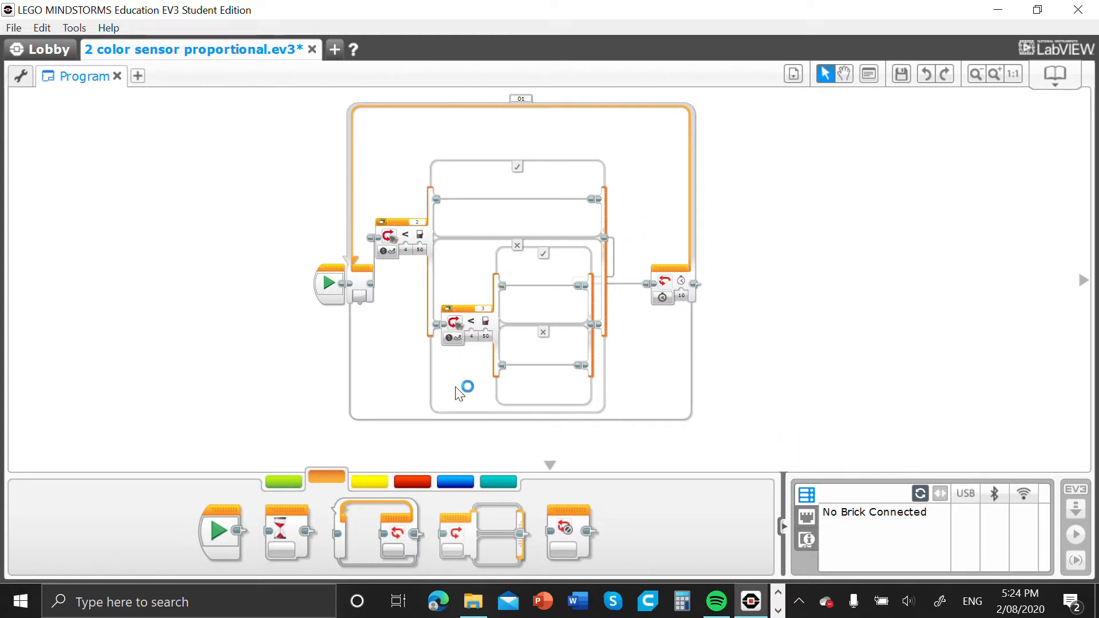
Show the Action palette to drop Move Tank blocks into the three switch cases
{"action": "left_click", "coordinate": [283, 481]}
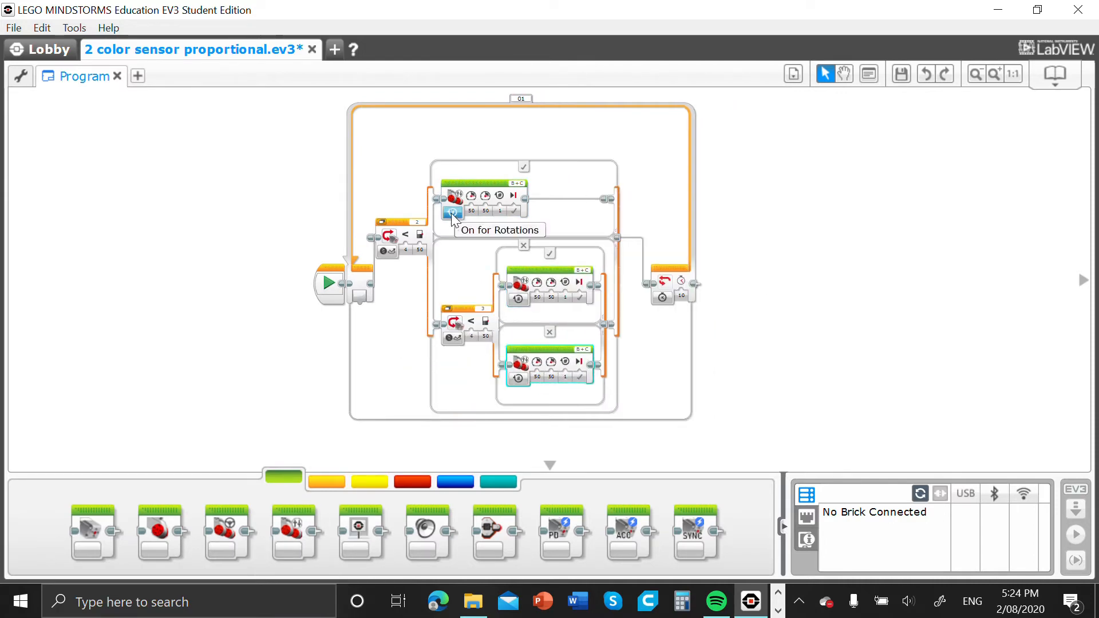
{"action": "mouse_move", "coordinate": [469, 226]}
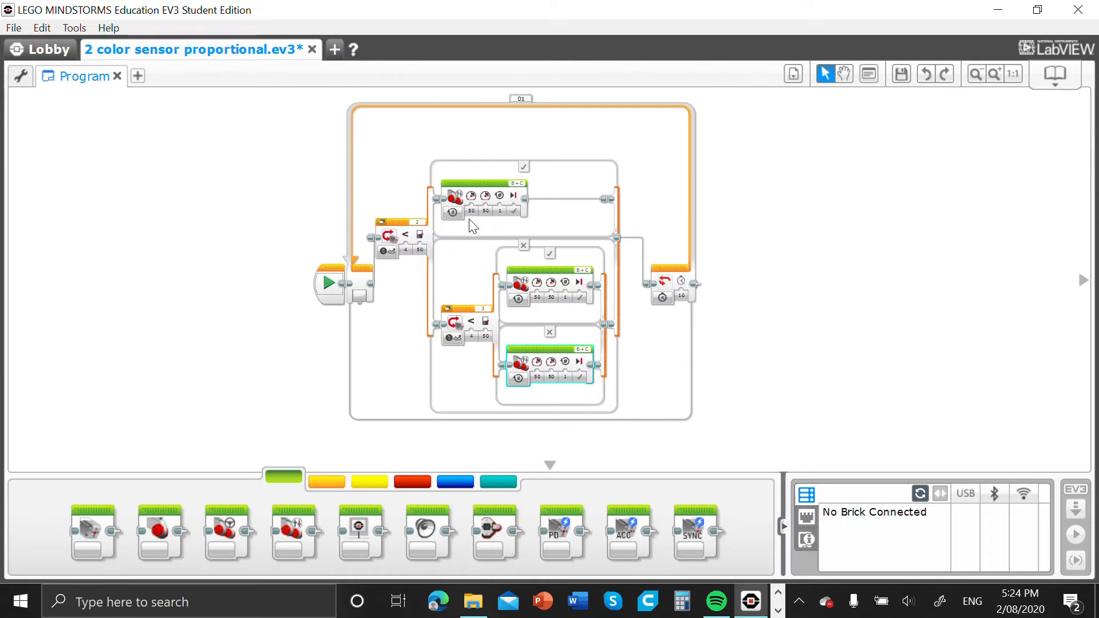
{"action": "mouse_move", "coordinate": [416, 307]}
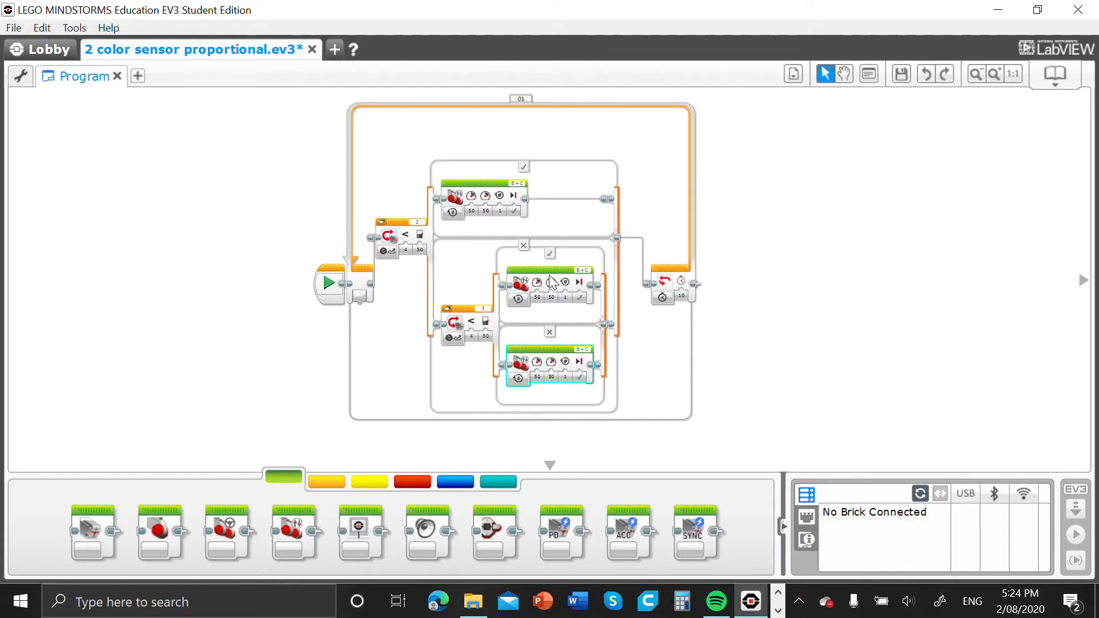
{"action": "mouse_move", "coordinate": [545, 284]}
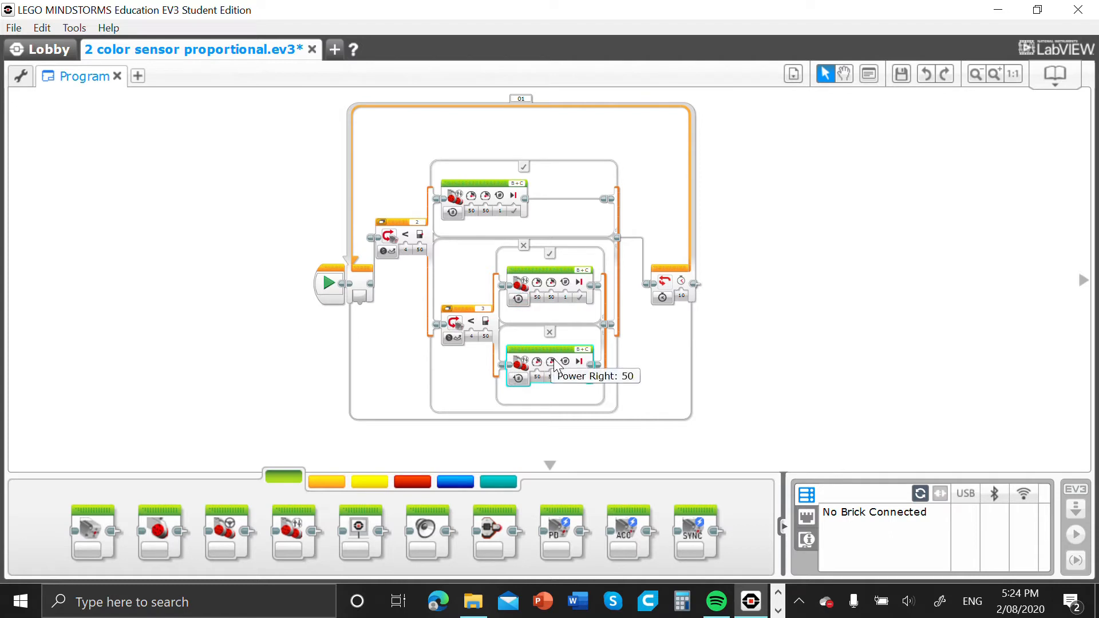
{"action": "mouse_move", "coordinate": [674, 443]}
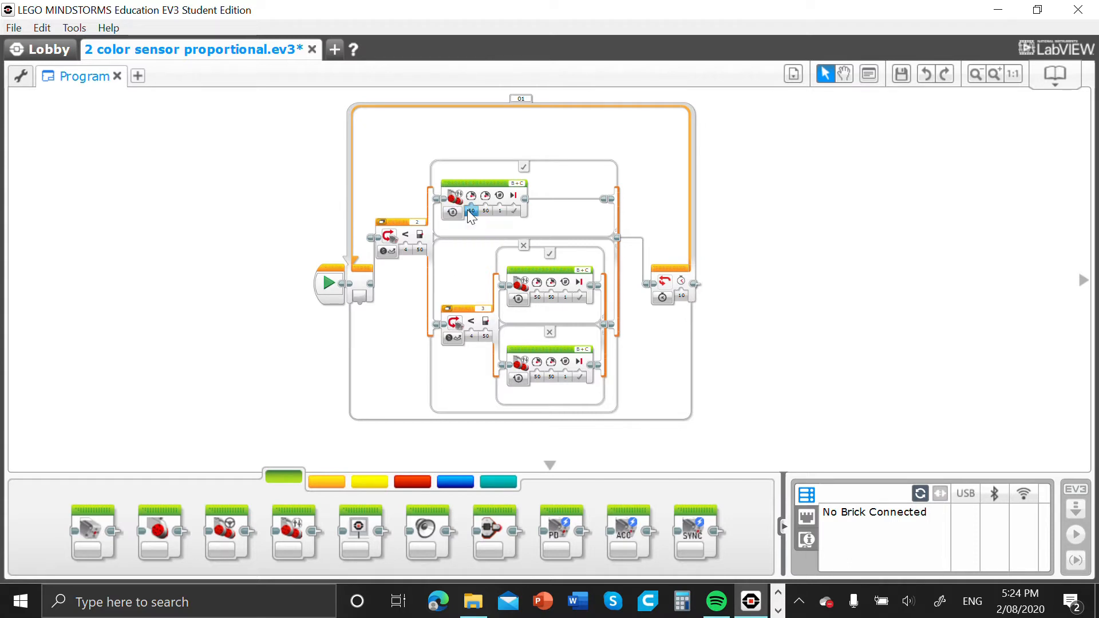
Switch the Move Tank blocks from On for Rotations to plain On mode
{"action": "left_click", "coordinate": [452, 213]}
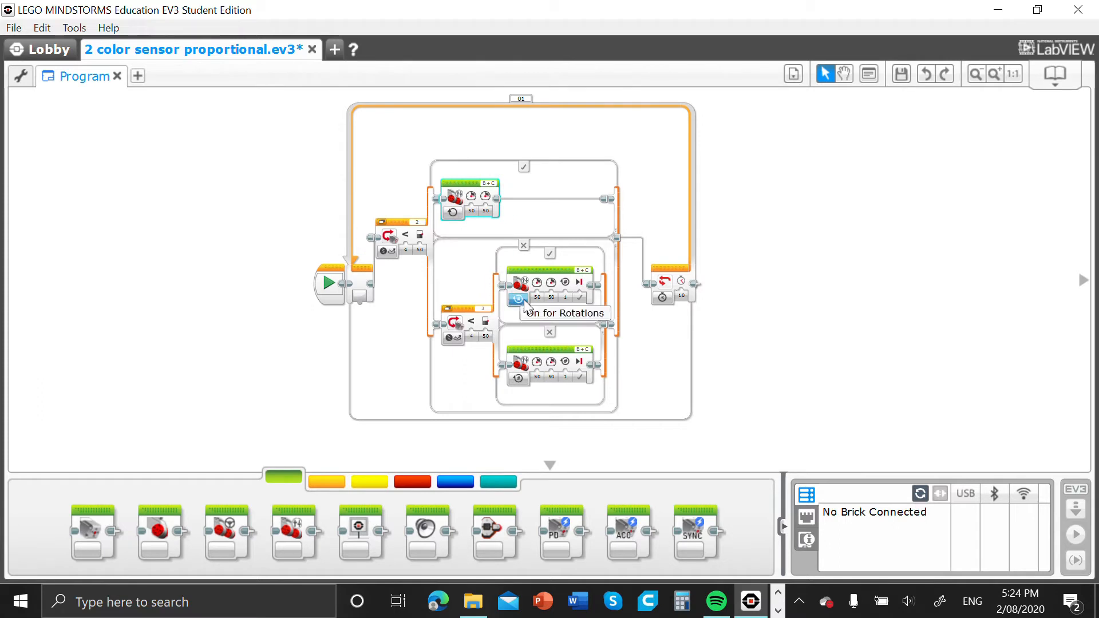
{"action": "left_click", "coordinate": [517, 378]}
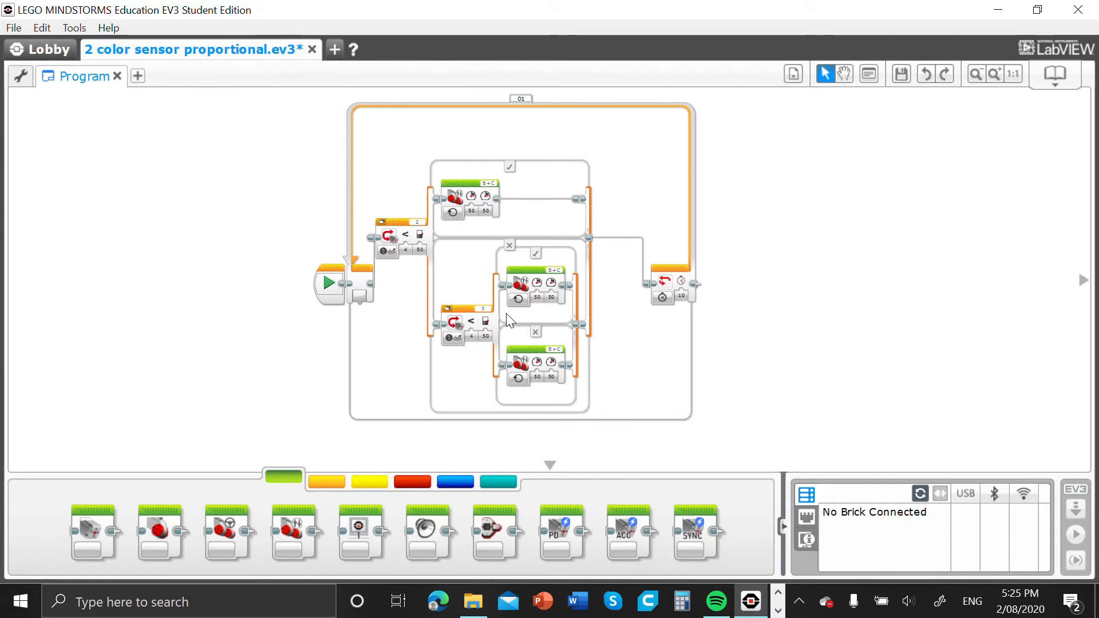
{"action": "mouse_move", "coordinate": [422, 291]}
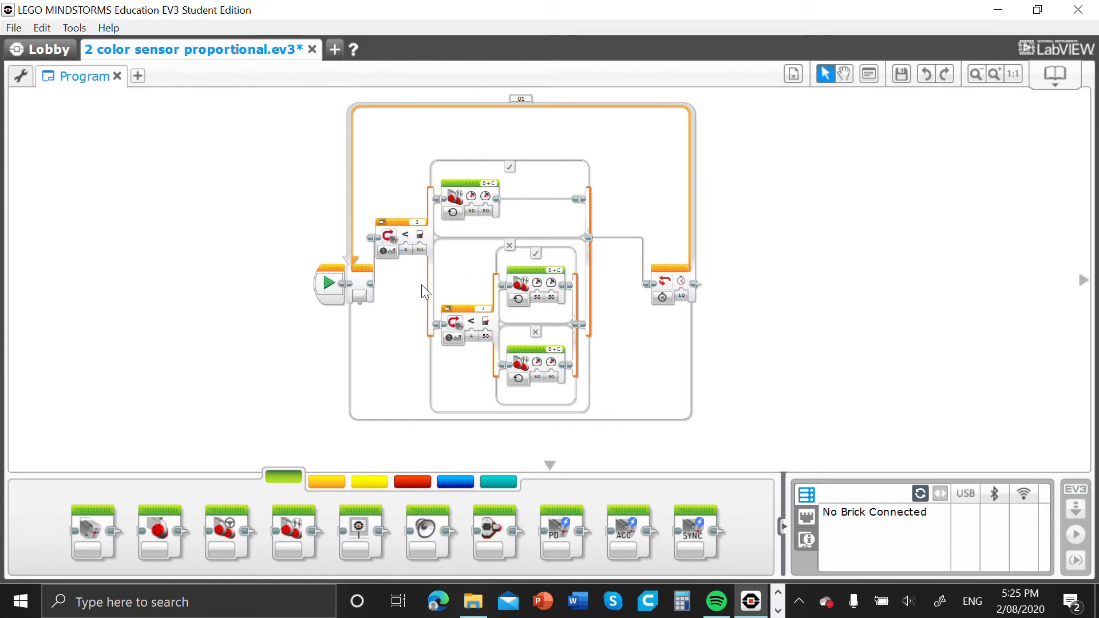
{"action": "mouse_move", "coordinate": [383, 367]}
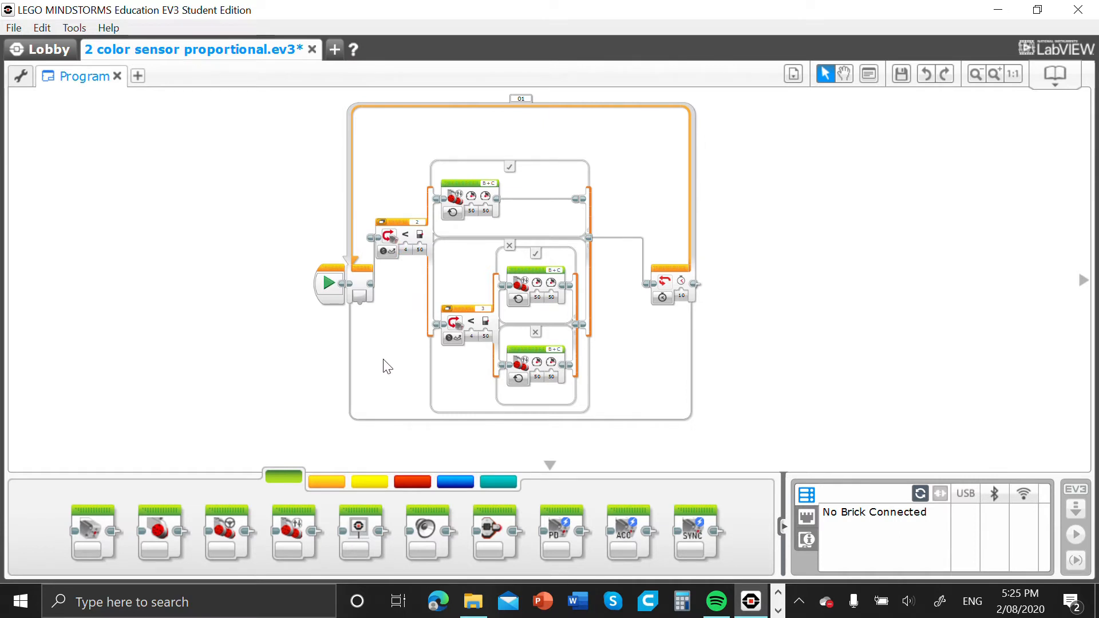
{"action": "mouse_move", "coordinate": [373, 386]}
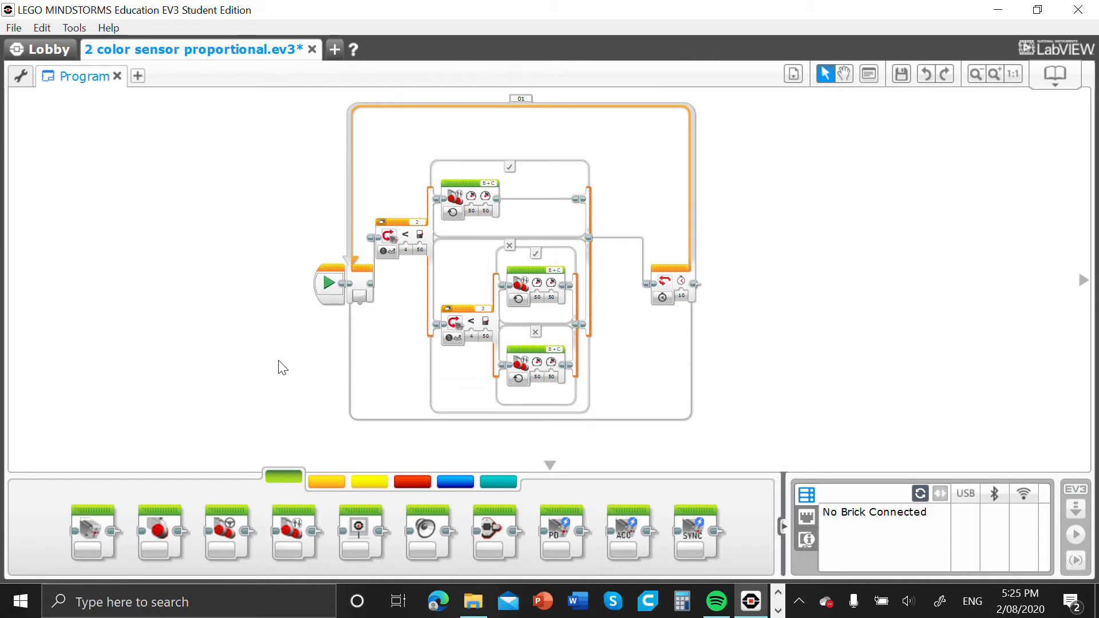
{"action": "mouse_move", "coordinate": [497, 221]}
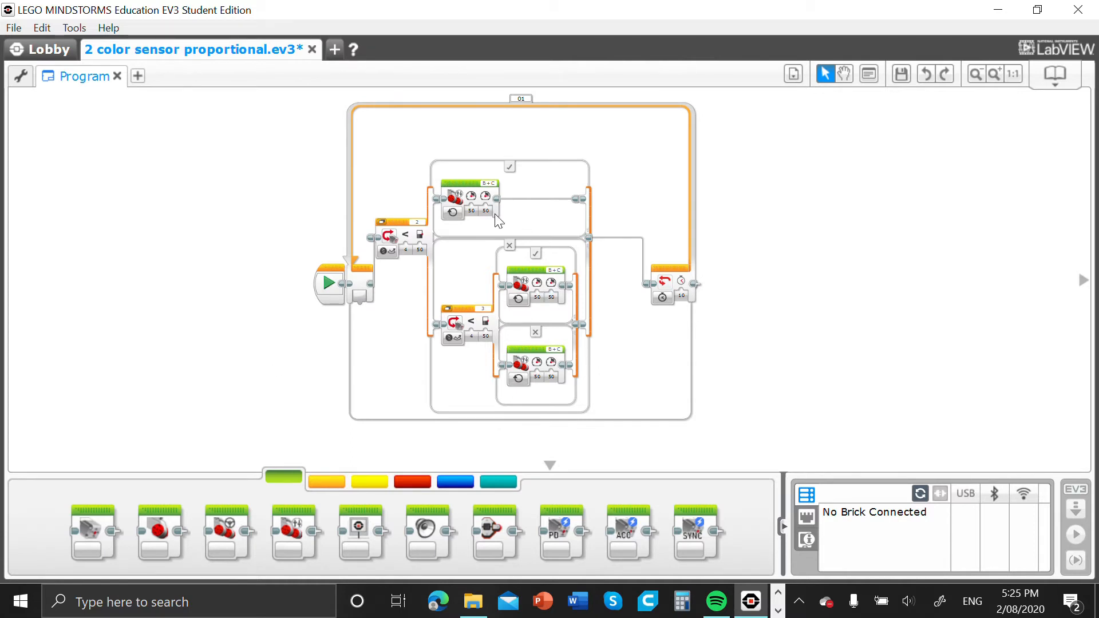
Set the top Move Tank block's powers to left 0 and right 20
{"action": "left_click", "coordinate": [476, 210]}
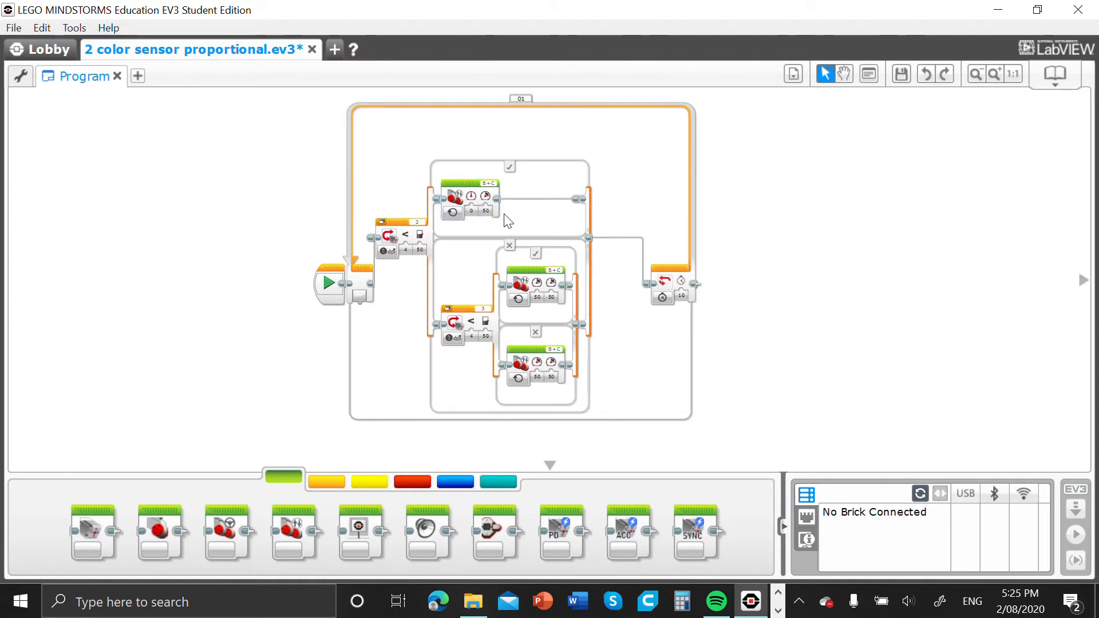
{"action": "left_click", "coordinate": [489, 214]}
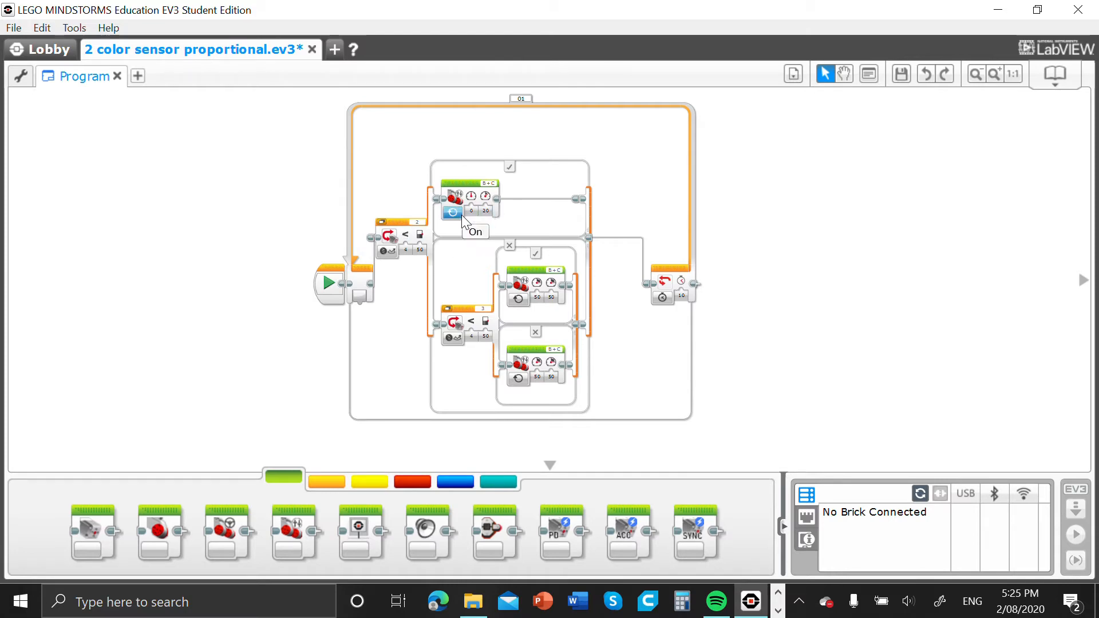
{"action": "mouse_move", "coordinate": [503, 217]}
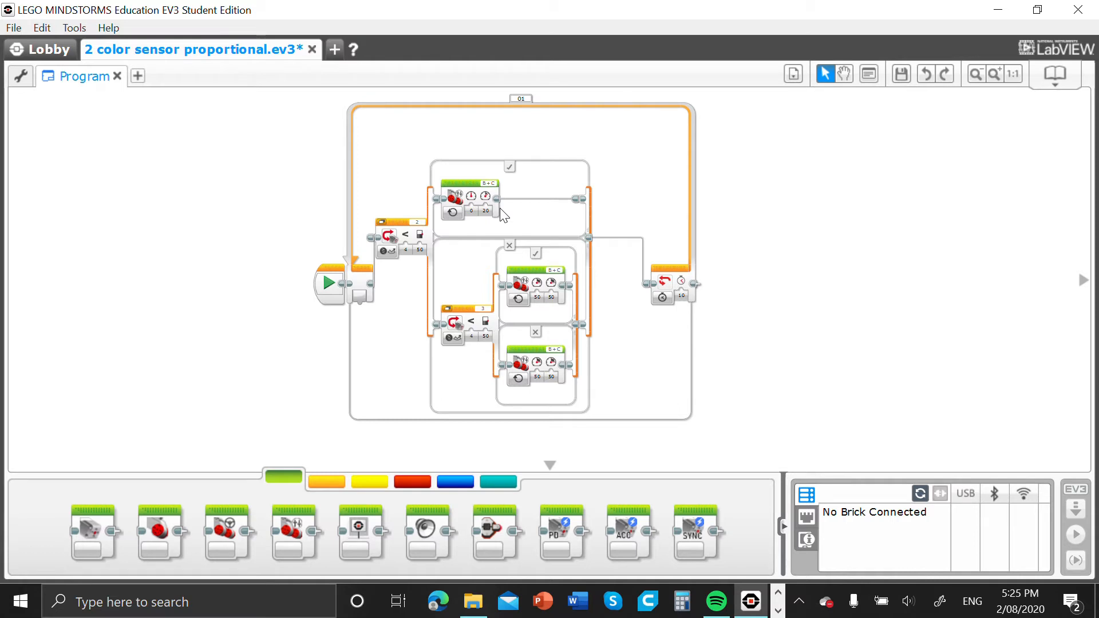
{"action": "mouse_move", "coordinate": [536, 310]}
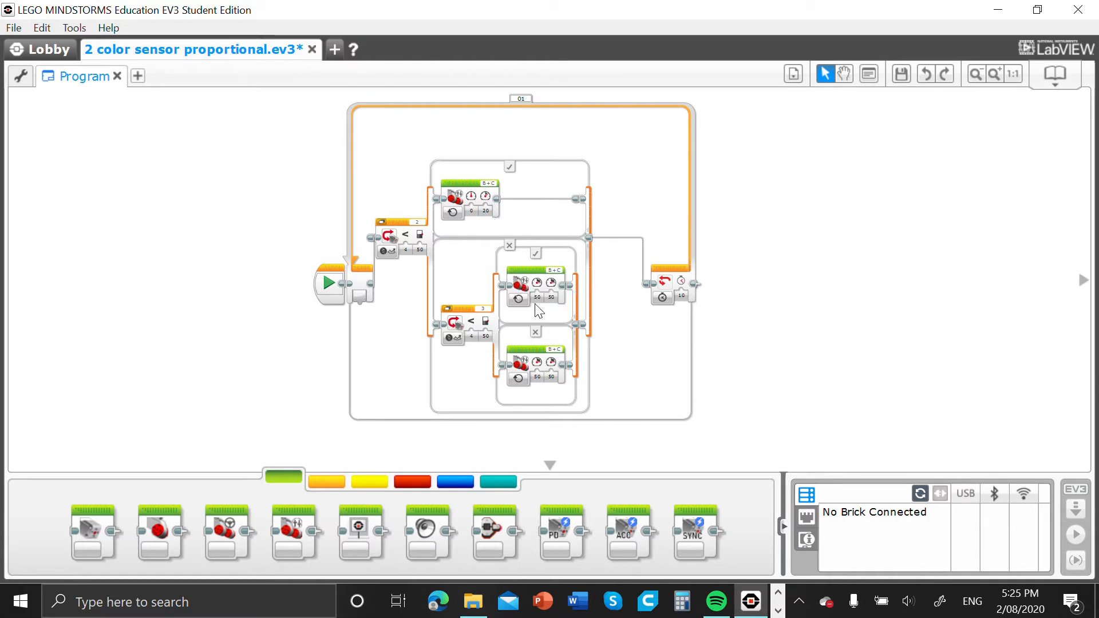
{"action": "mouse_move", "coordinate": [527, 307]}
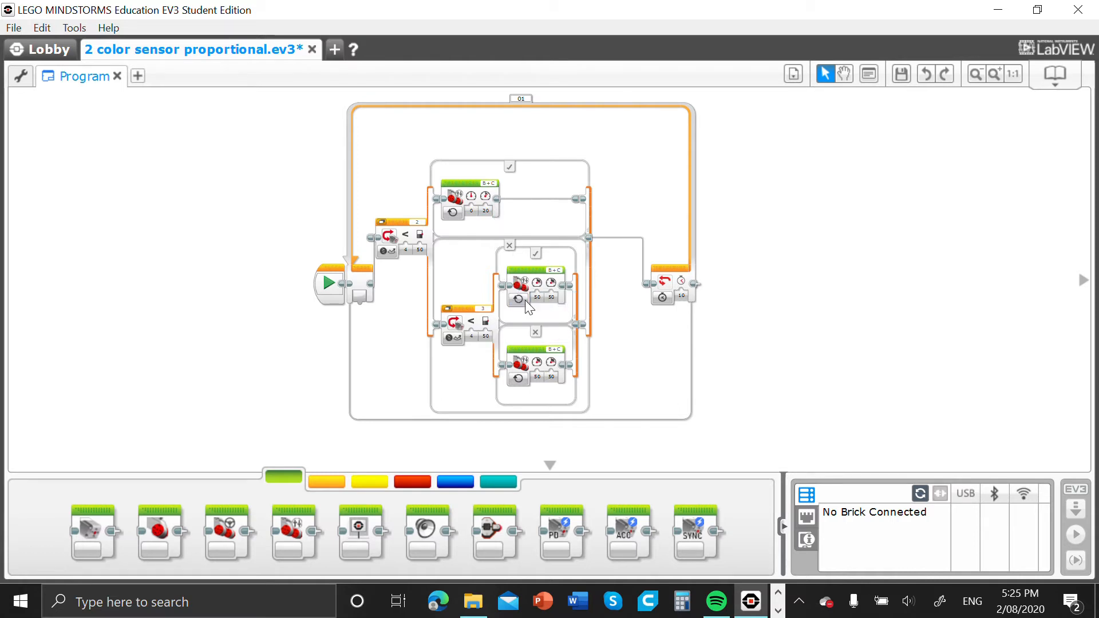
Set the middle Move Tank powers to 20/0 and the bottom one to 20/20
{"action": "left_click", "coordinate": [541, 299]}
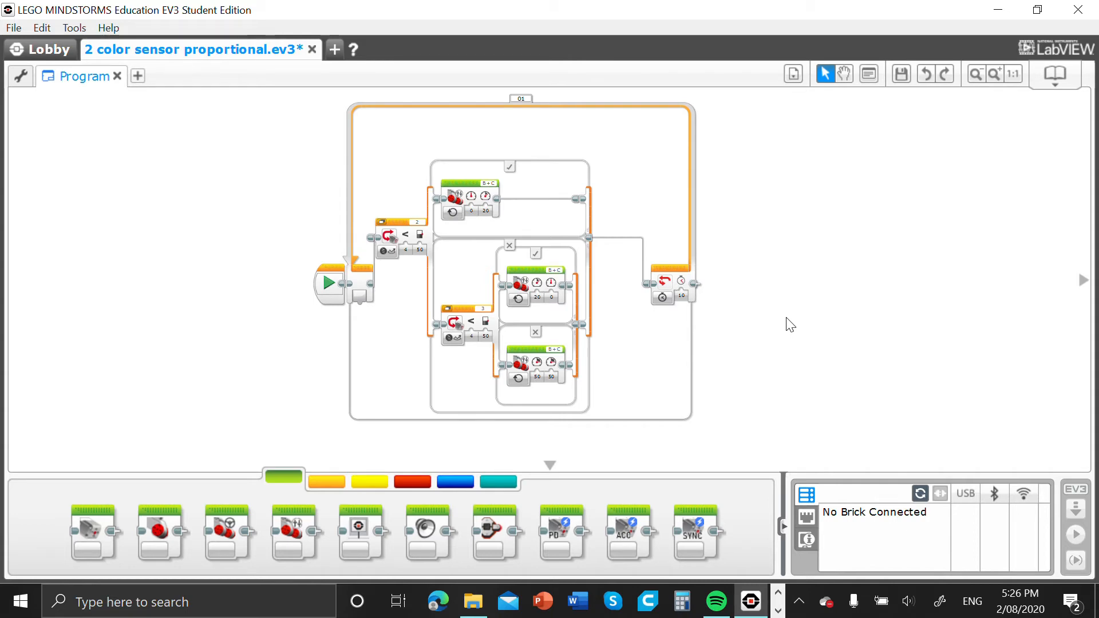
{"action": "mouse_move", "coordinate": [751, 316]}
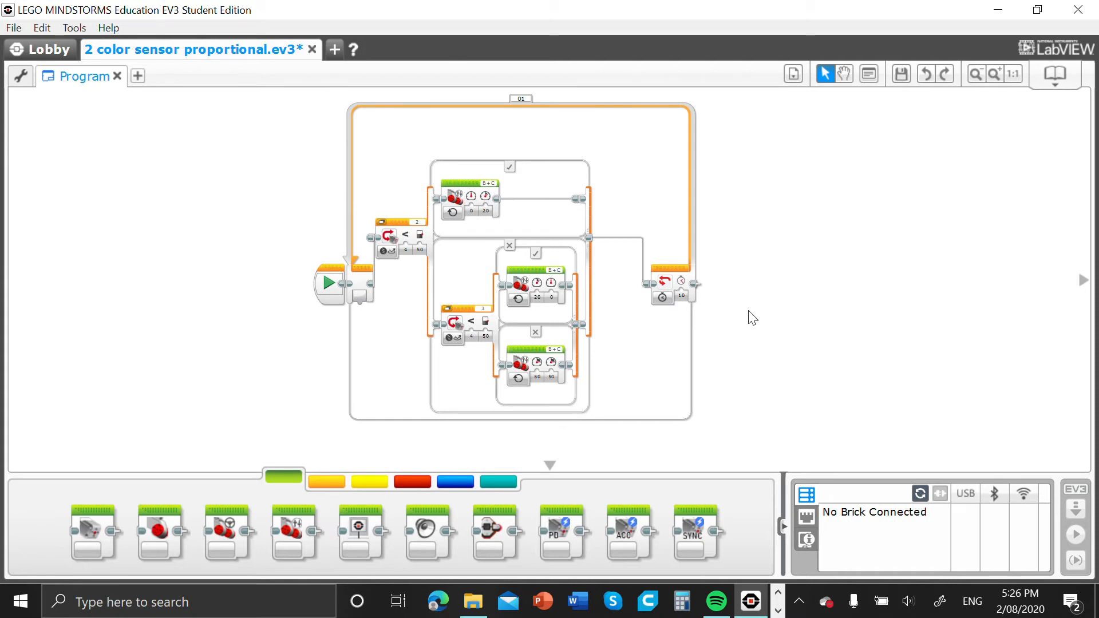
{"action": "mouse_move", "coordinate": [539, 391]}
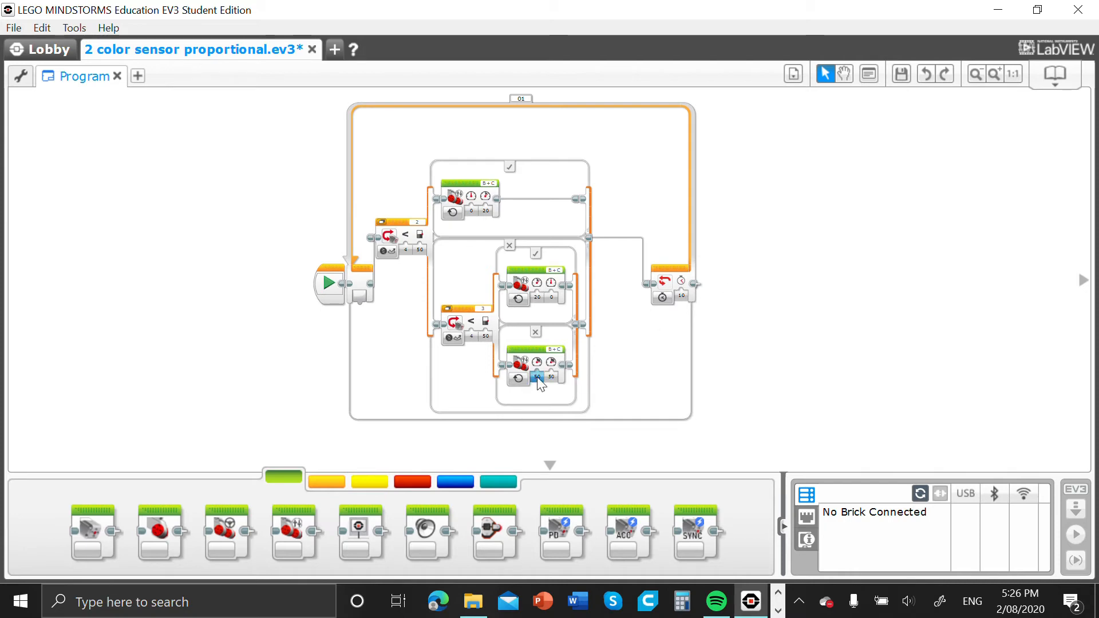
{"action": "left_click", "coordinate": [539, 380]}
{"action": "type", "text": "20"}
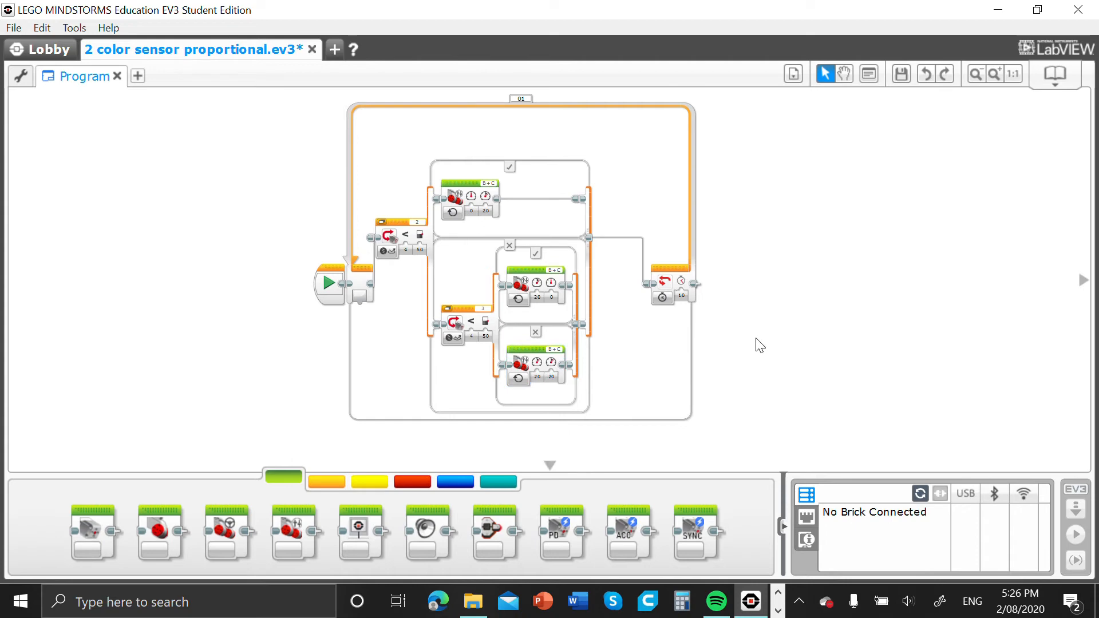
{"action": "mouse_move", "coordinate": [791, 350]}
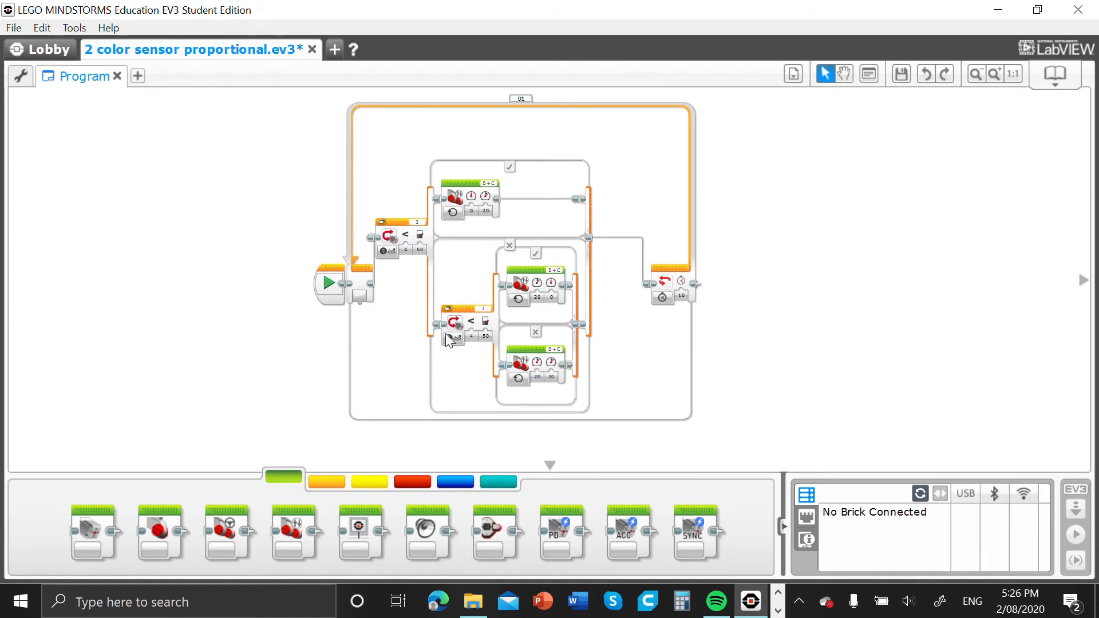
{"action": "mouse_move", "coordinate": [436, 323]}
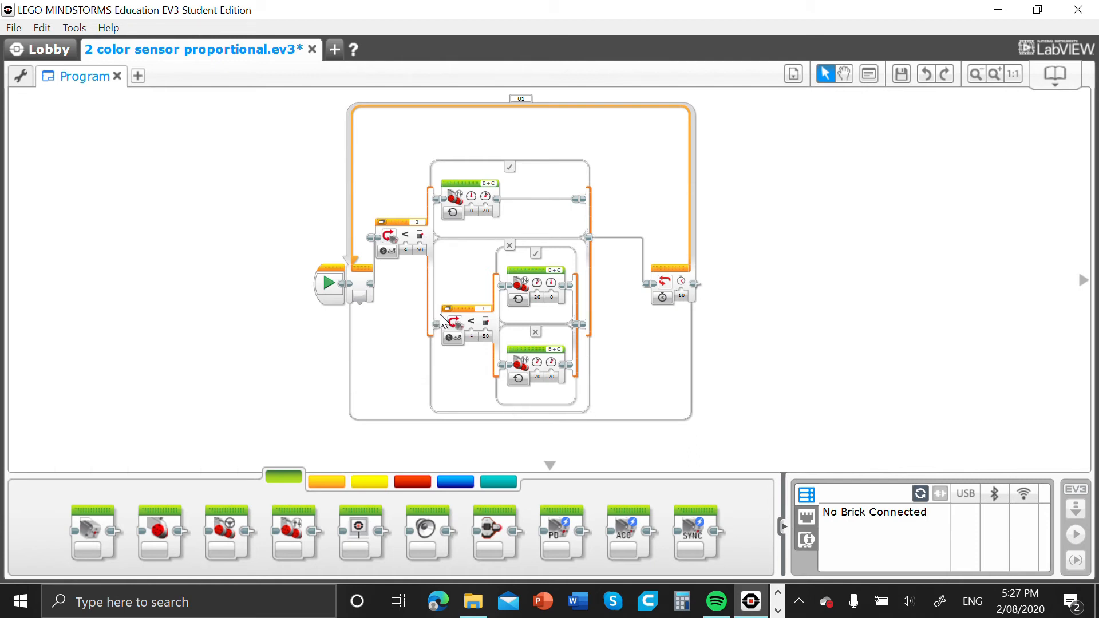
{"action": "mouse_move", "coordinate": [420, 285]}
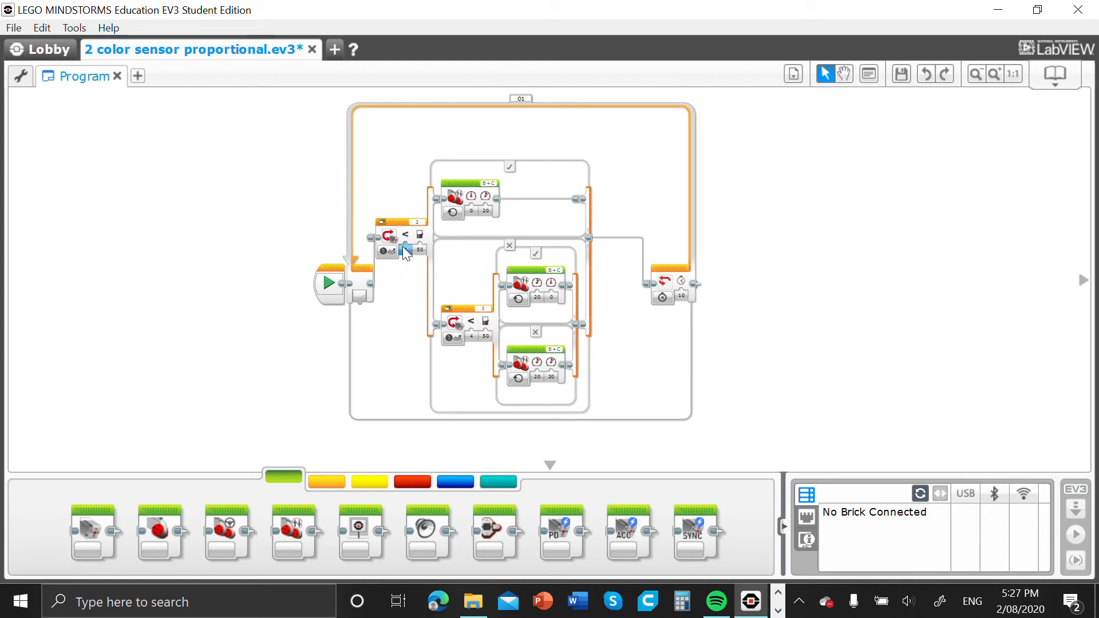
Set the outer switch's Compare Type to Less Than, ready for threshold 73
{"action": "left_click", "coordinate": [405, 233]}
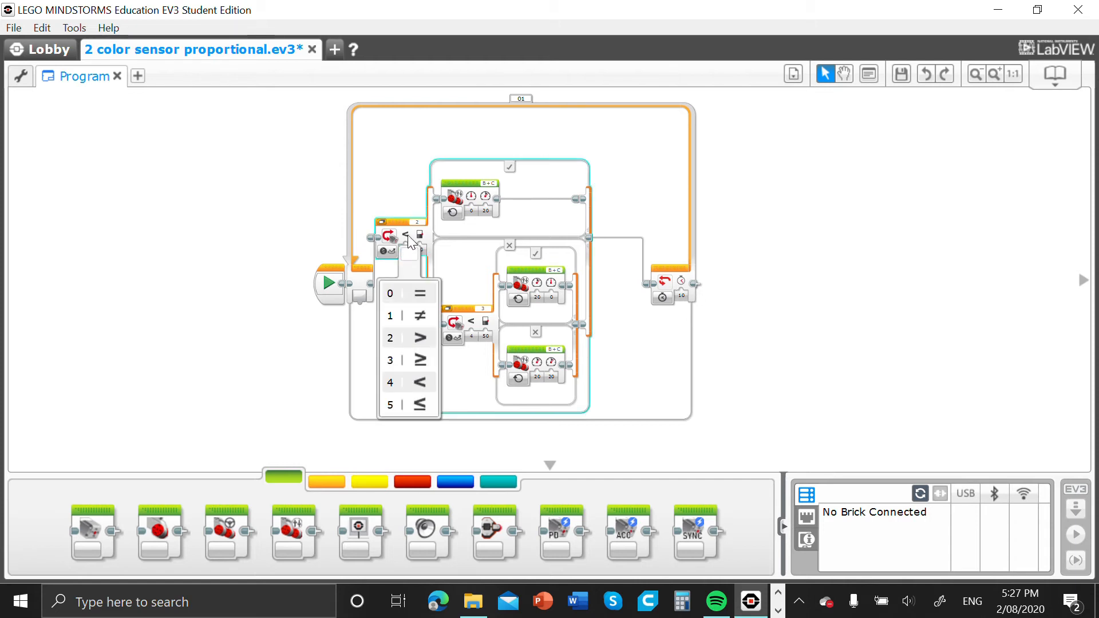
{"action": "mouse_move", "coordinate": [420, 382]}
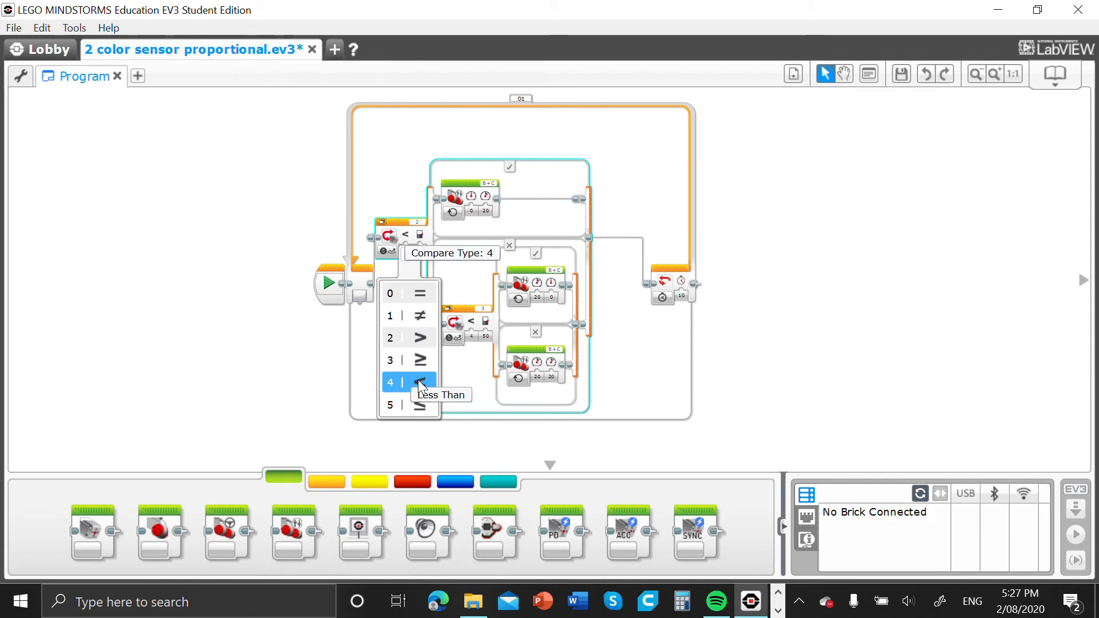
{"action": "left_click", "coordinate": [409, 382]}
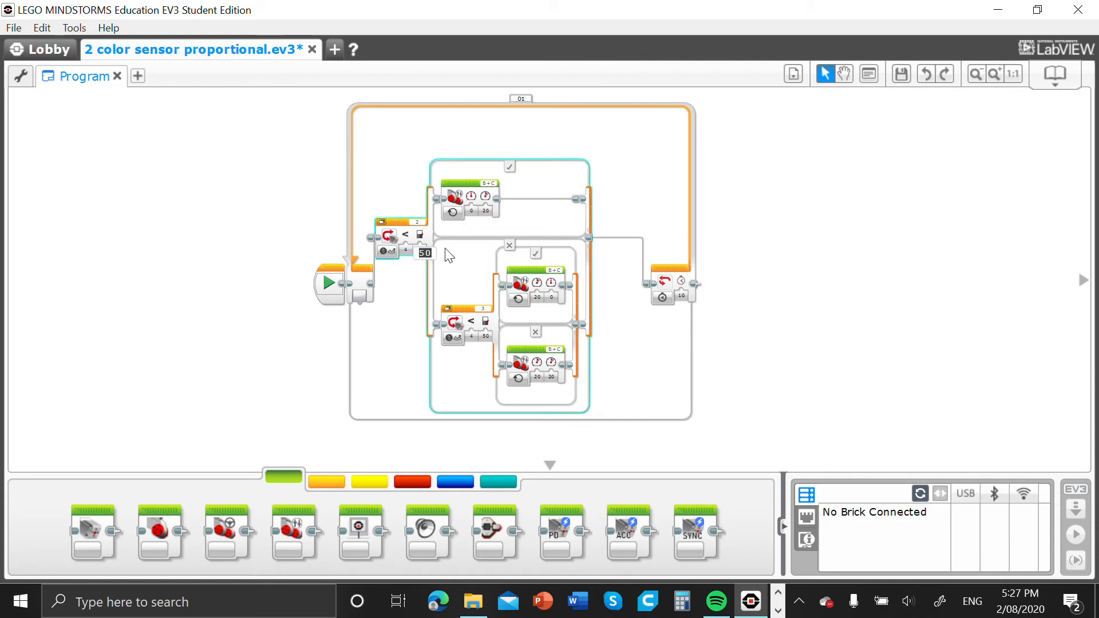
{"action": "mouse_move", "coordinate": [425, 252]}
{"action": "type", "text": "73"}
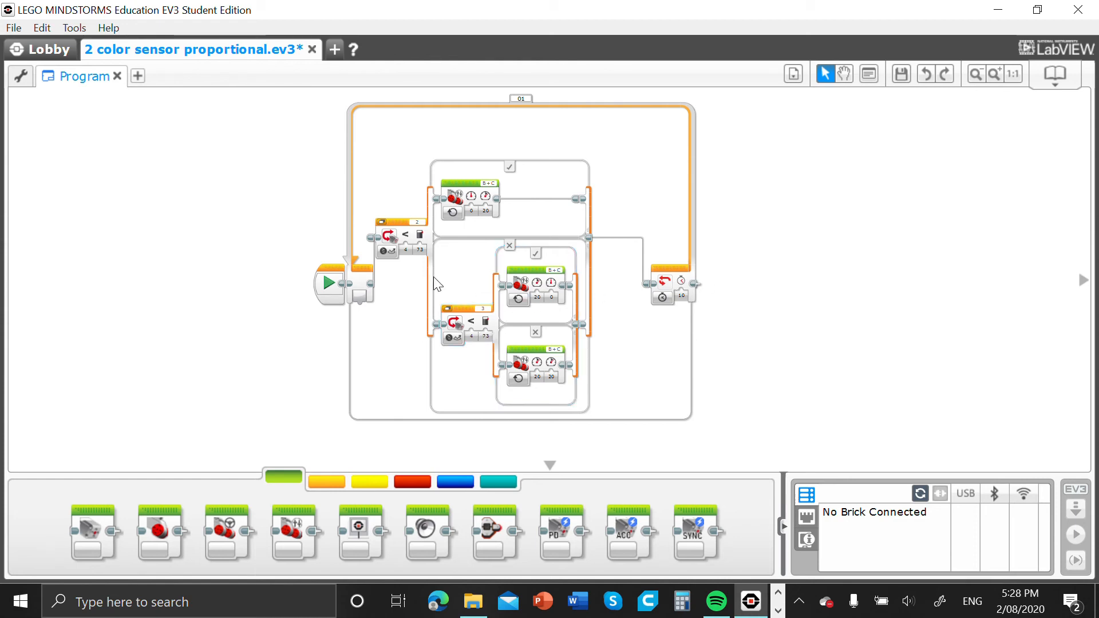
{"action": "mouse_move", "coordinate": [417, 264]}
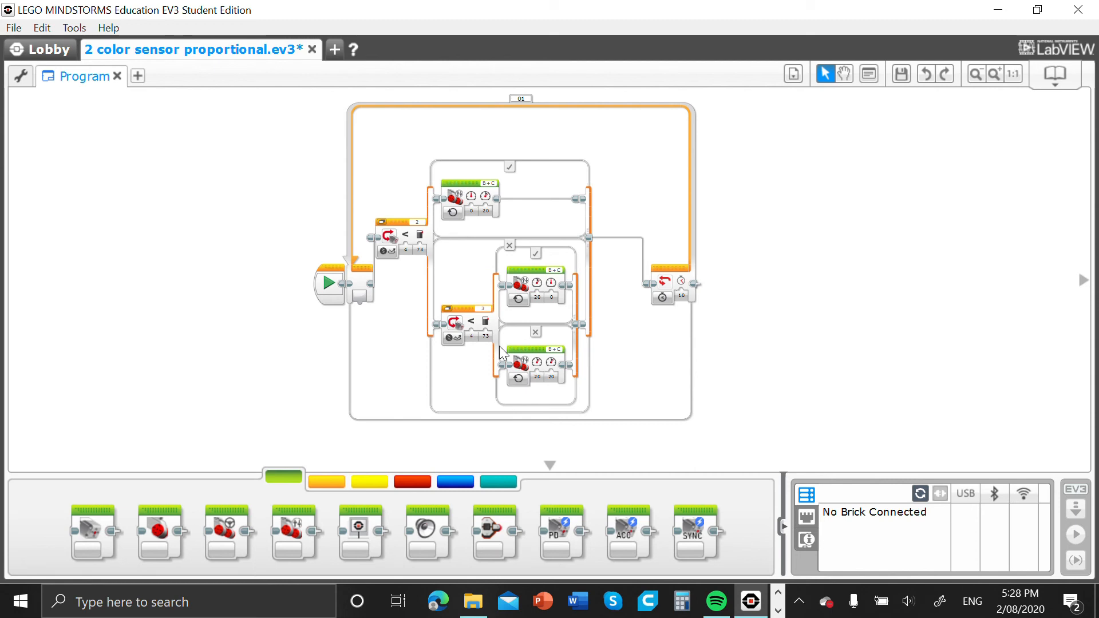
{"action": "mouse_move", "coordinate": [476, 332]}
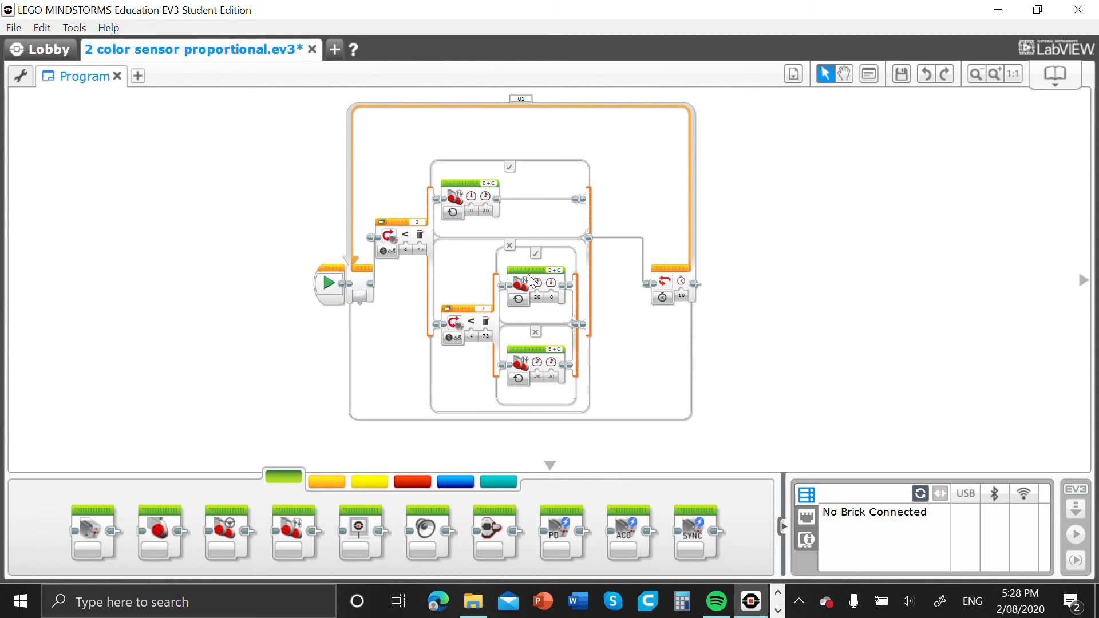
{"action": "mouse_move", "coordinate": [859, 297]}
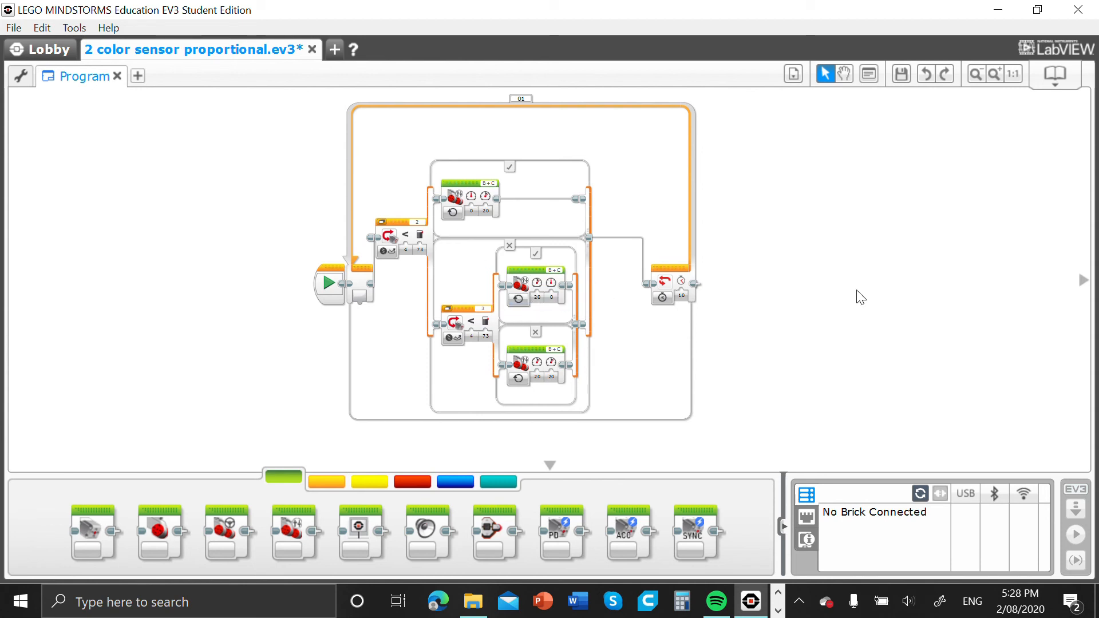
{"action": "mouse_move", "coordinate": [839, 290]}
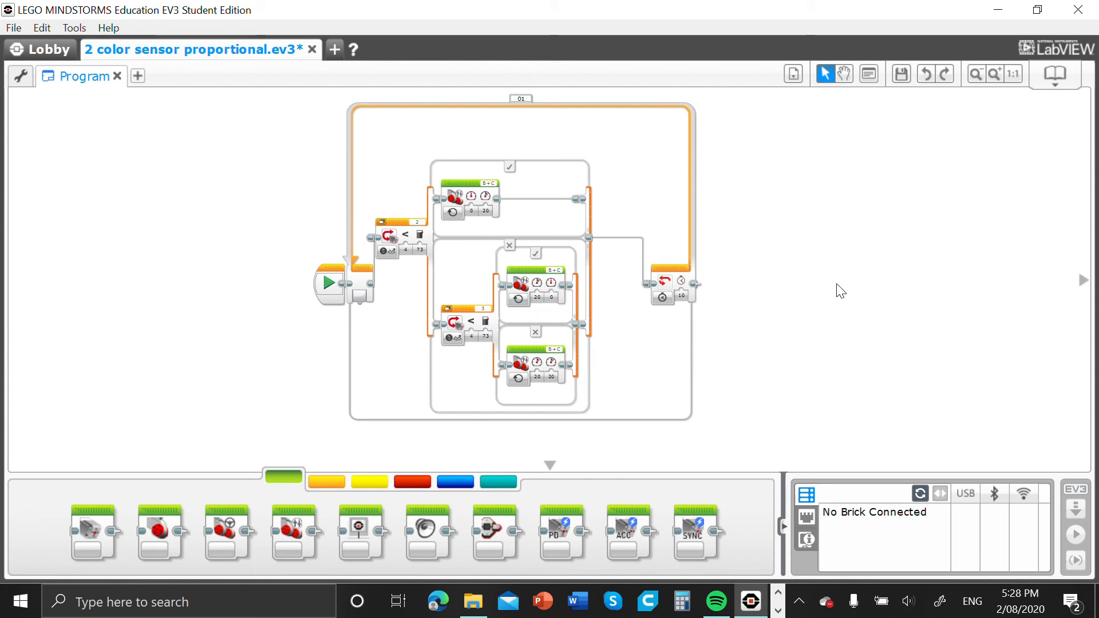